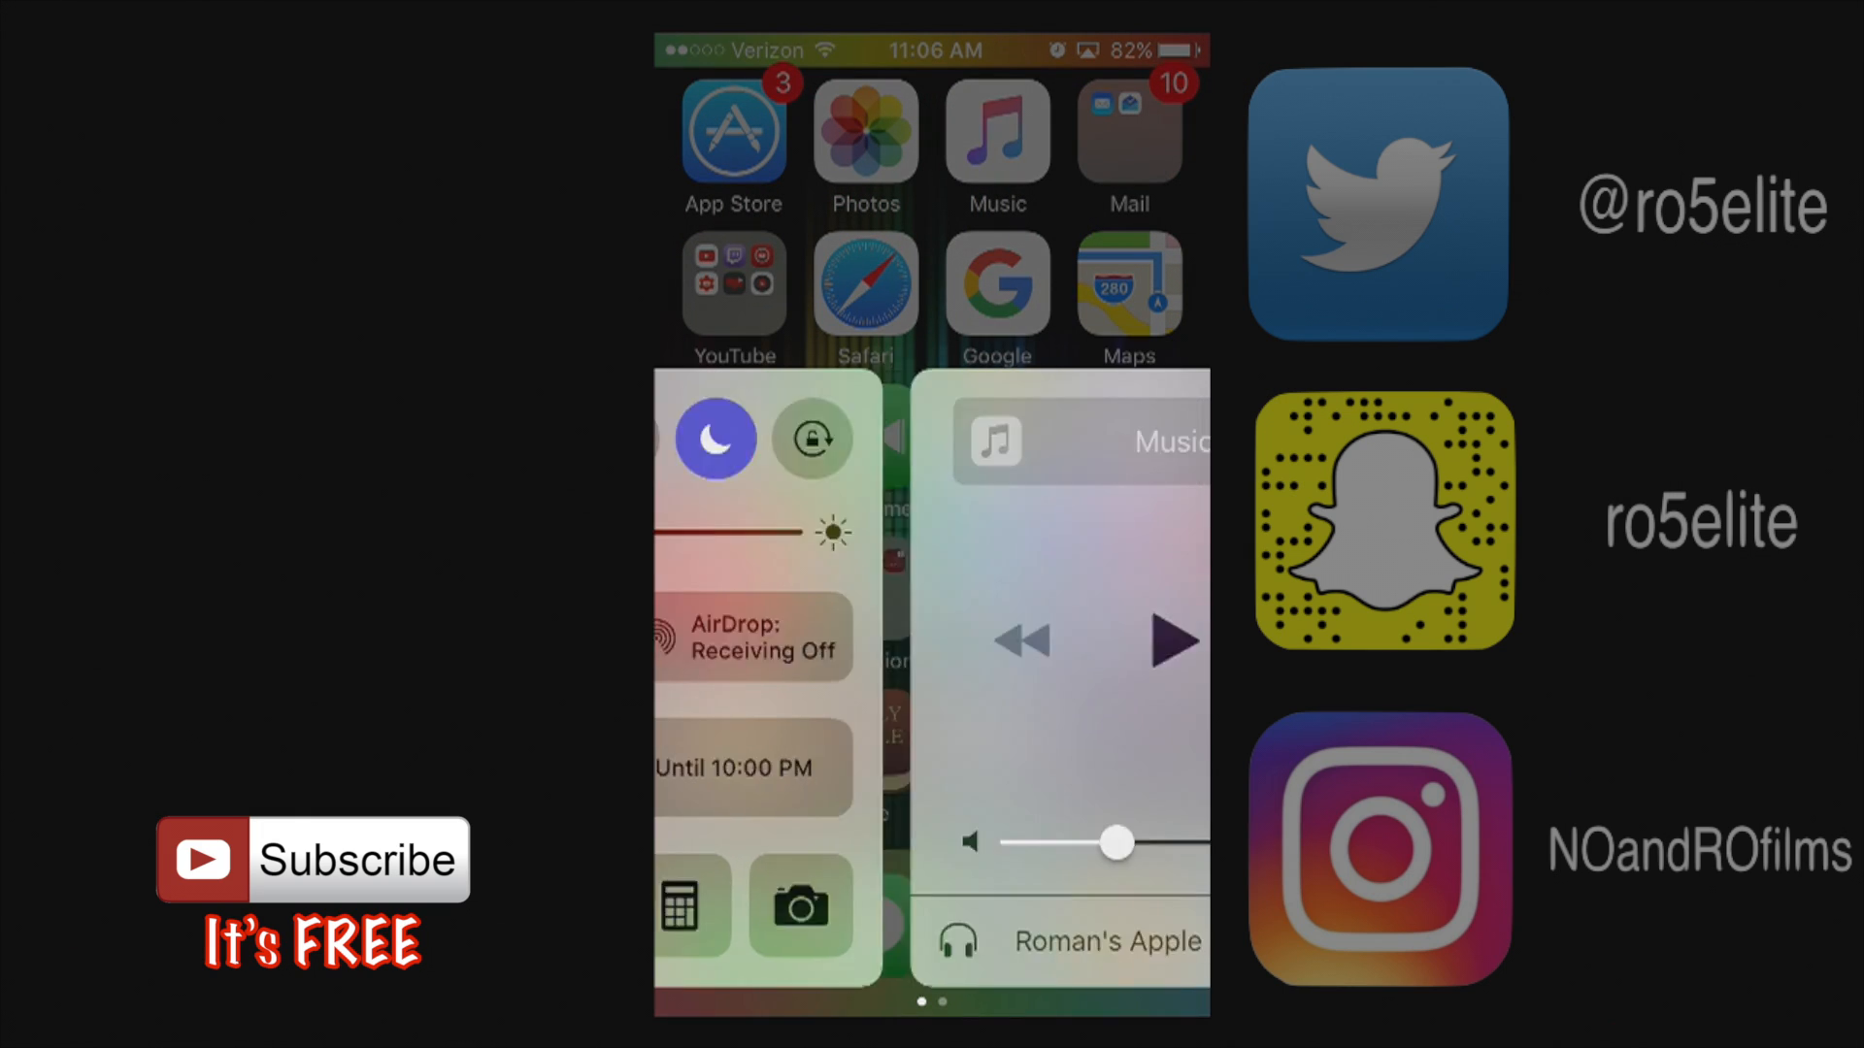
Step: Swipe from the Now Playing page back to the main Control Center controls page
scroll("left", 3)
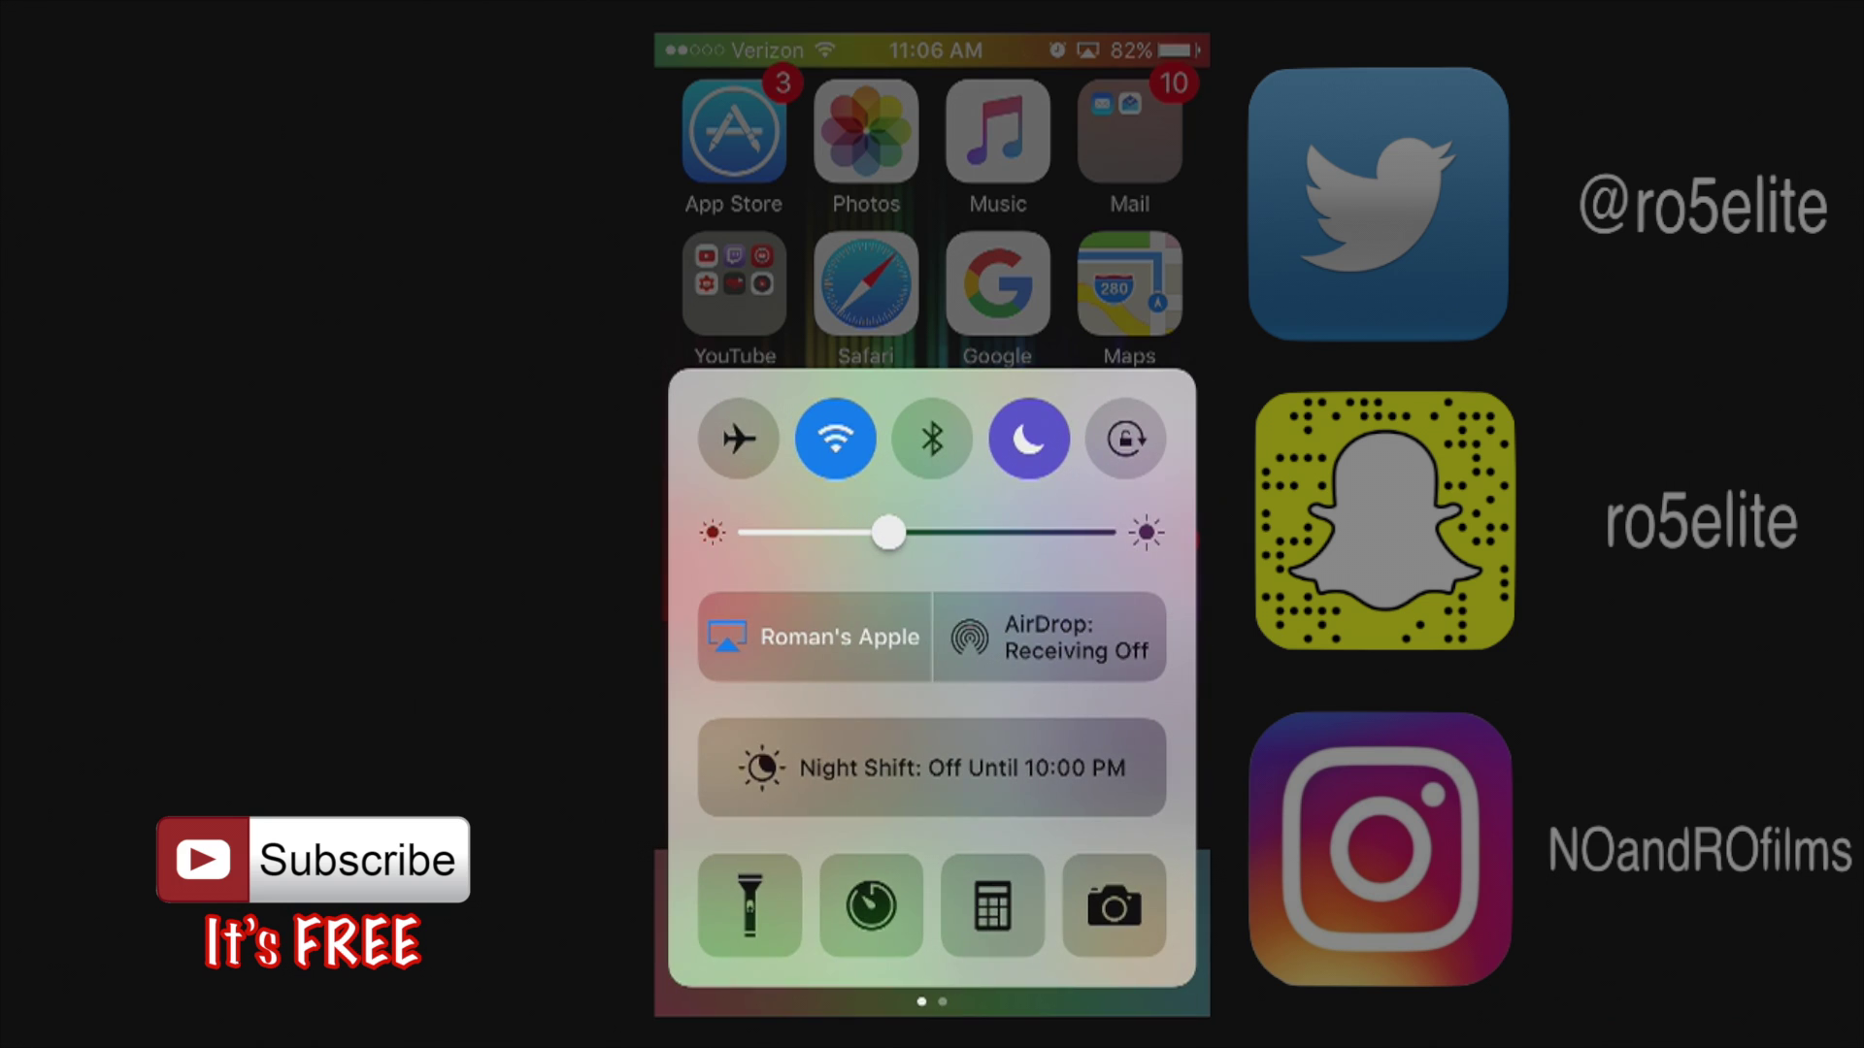
scroll("left", 3)
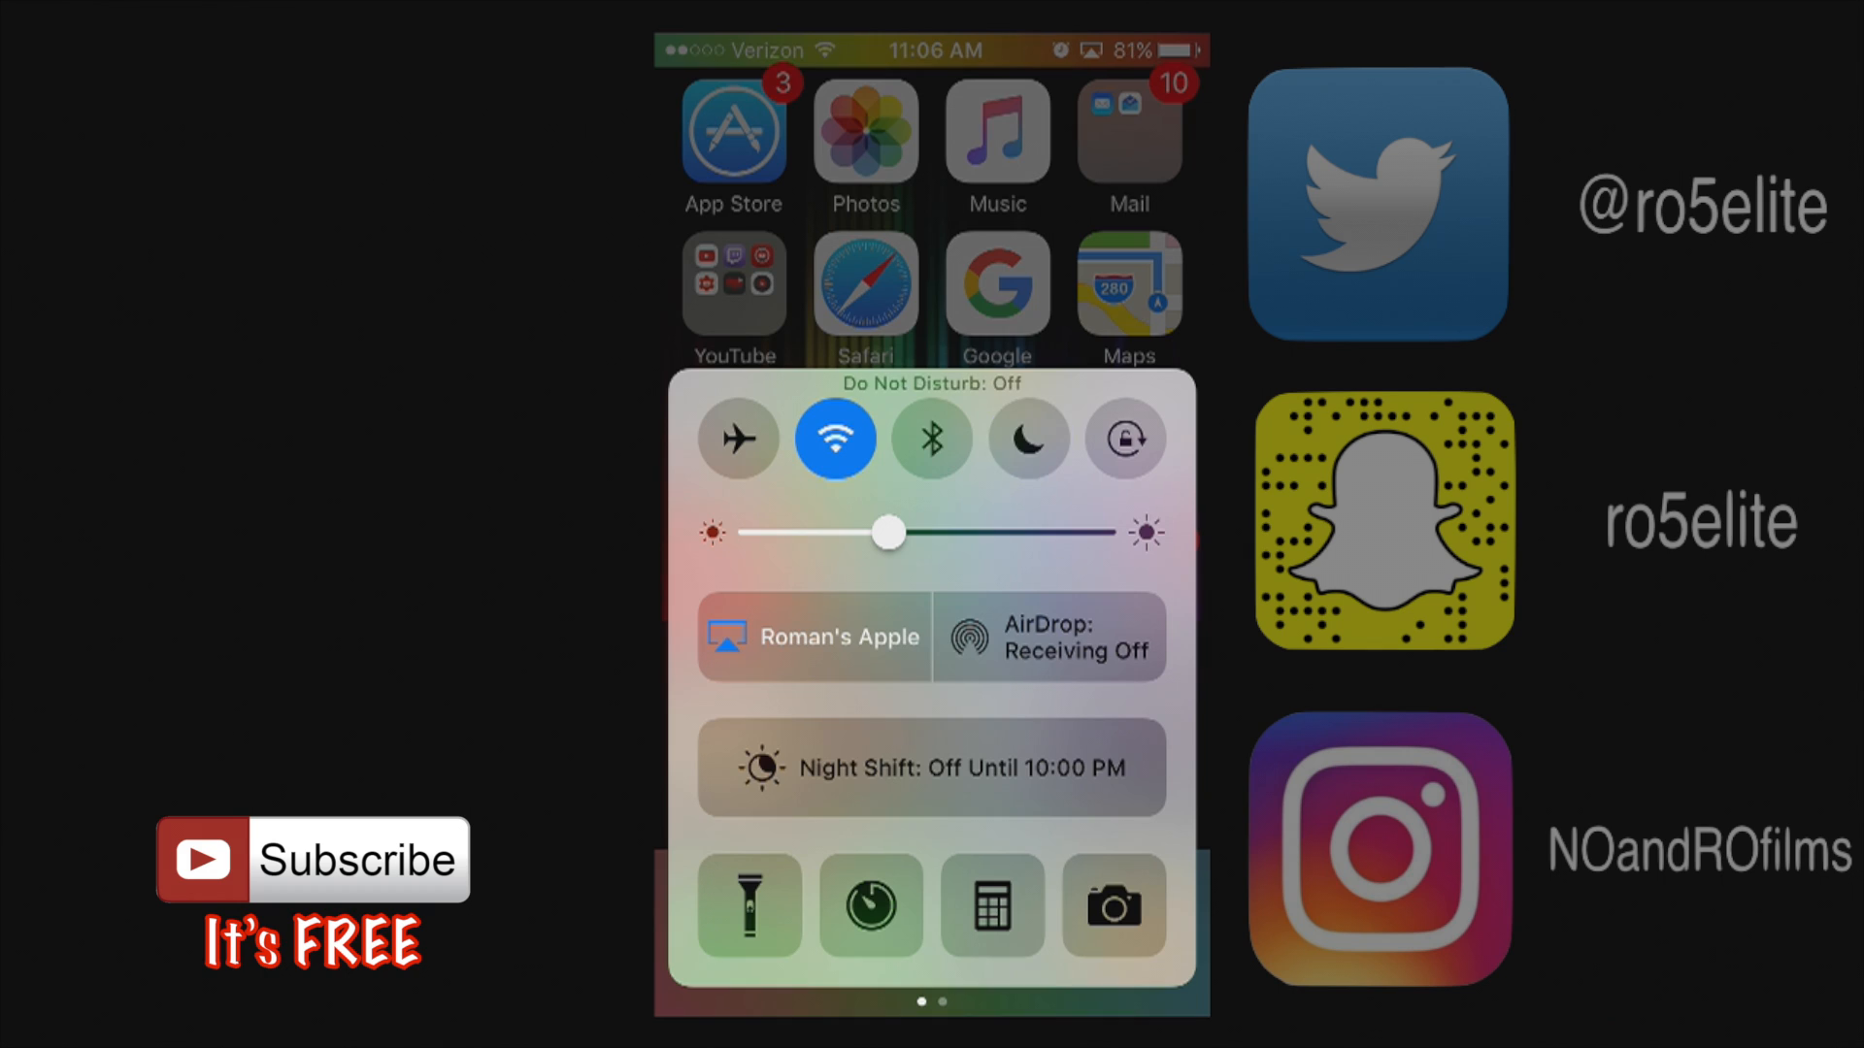
Step: Toggle Do Not Disturb on and off several times, finishing with it on
left_click(1028, 438)
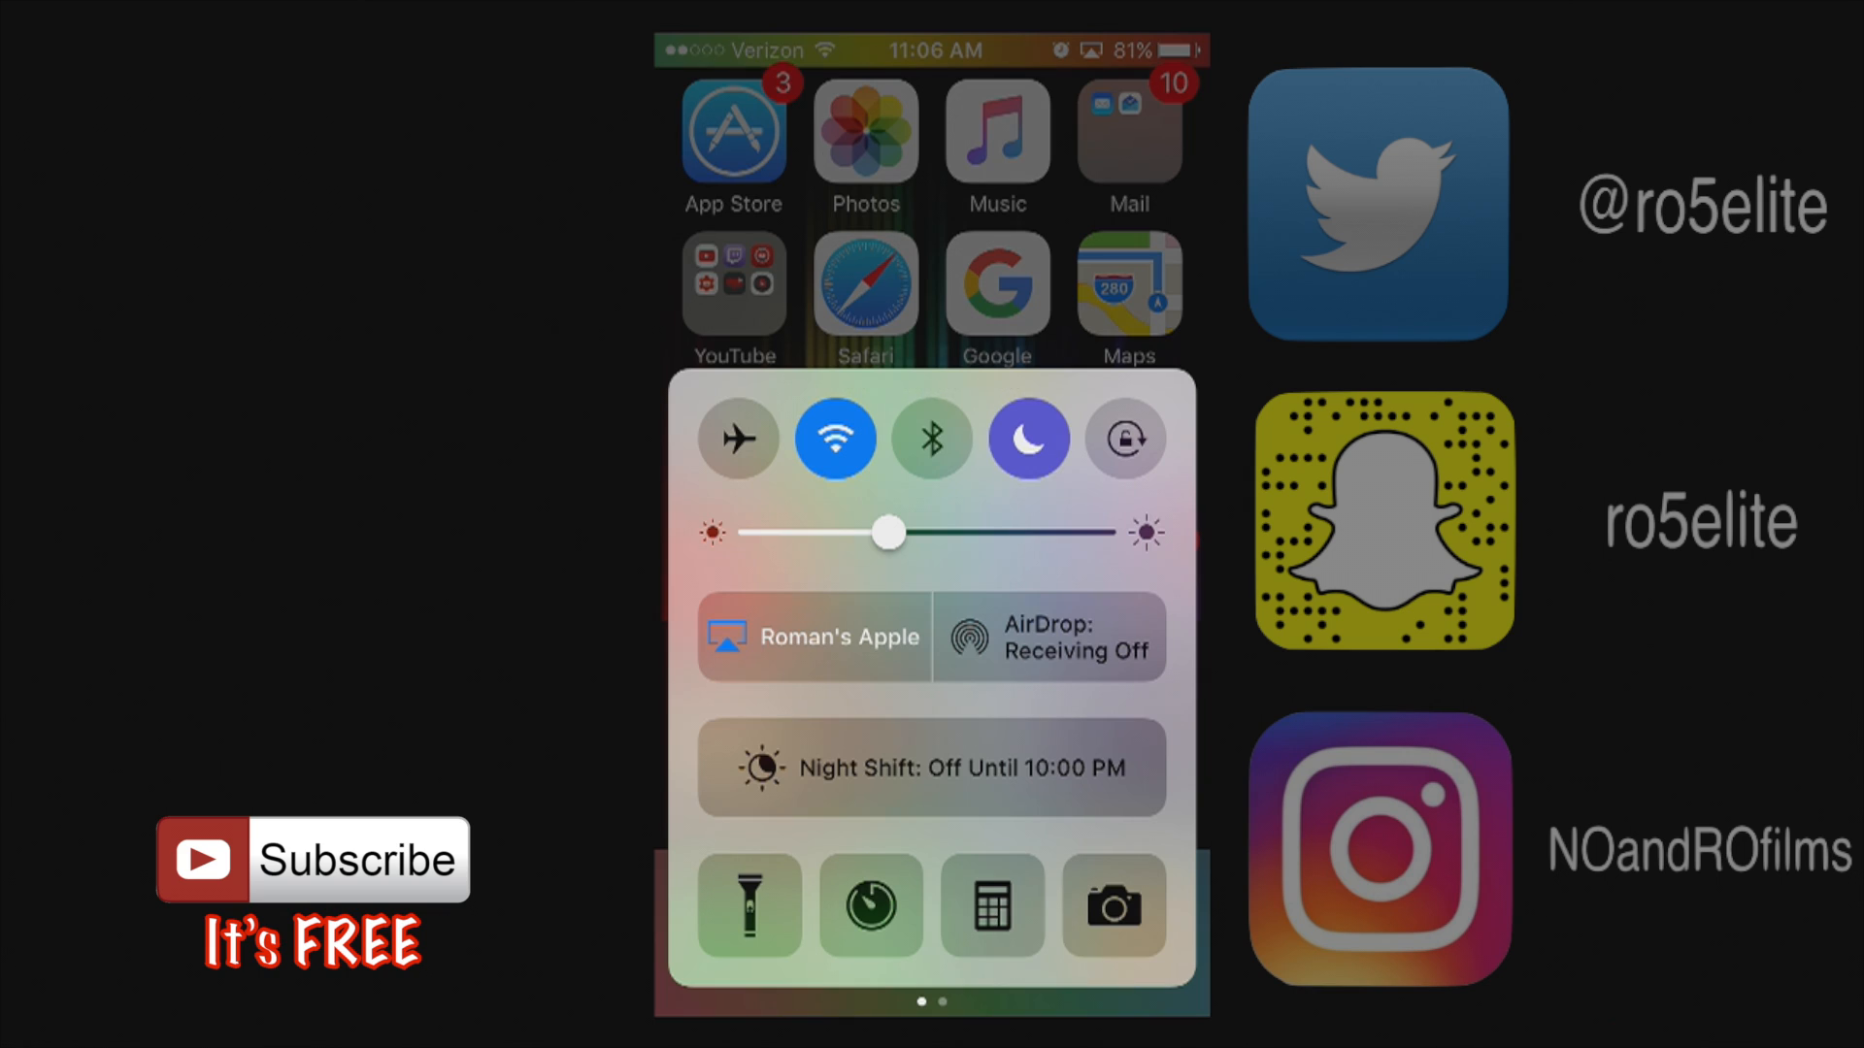
left_click(1027, 439)
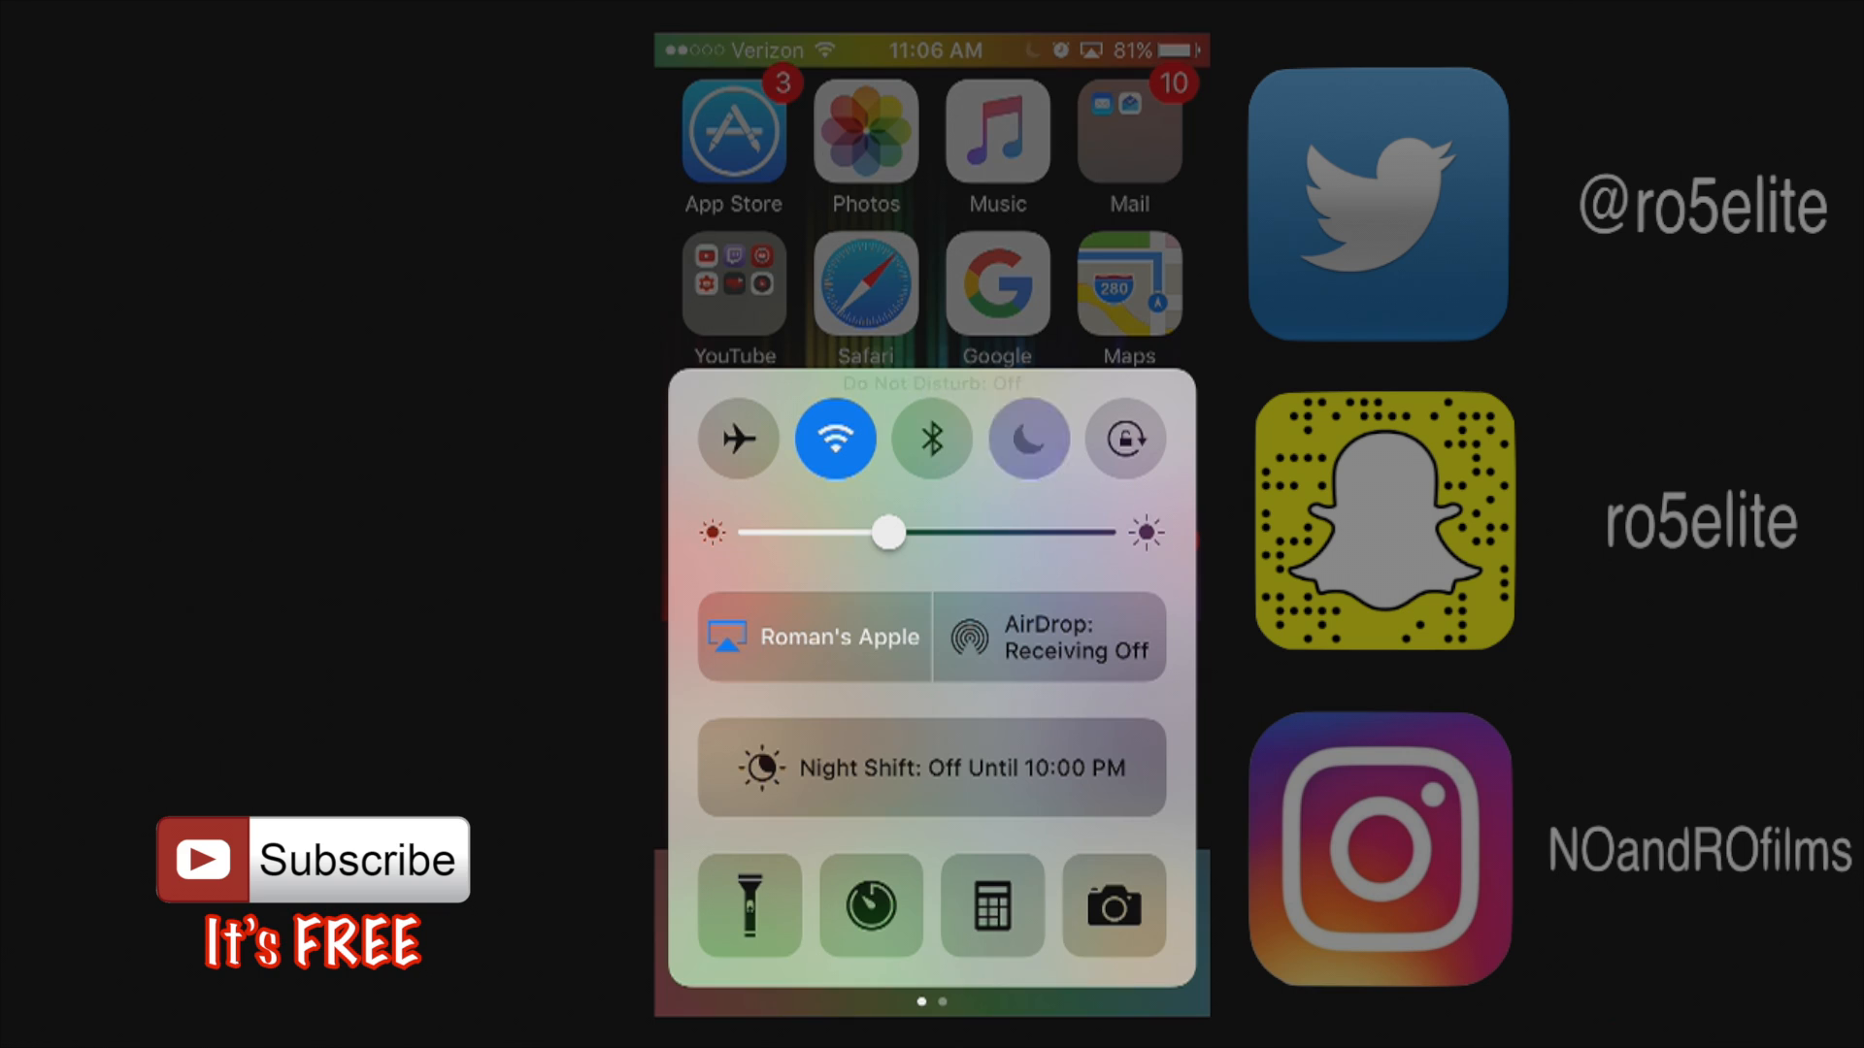
left_click(1027, 438)
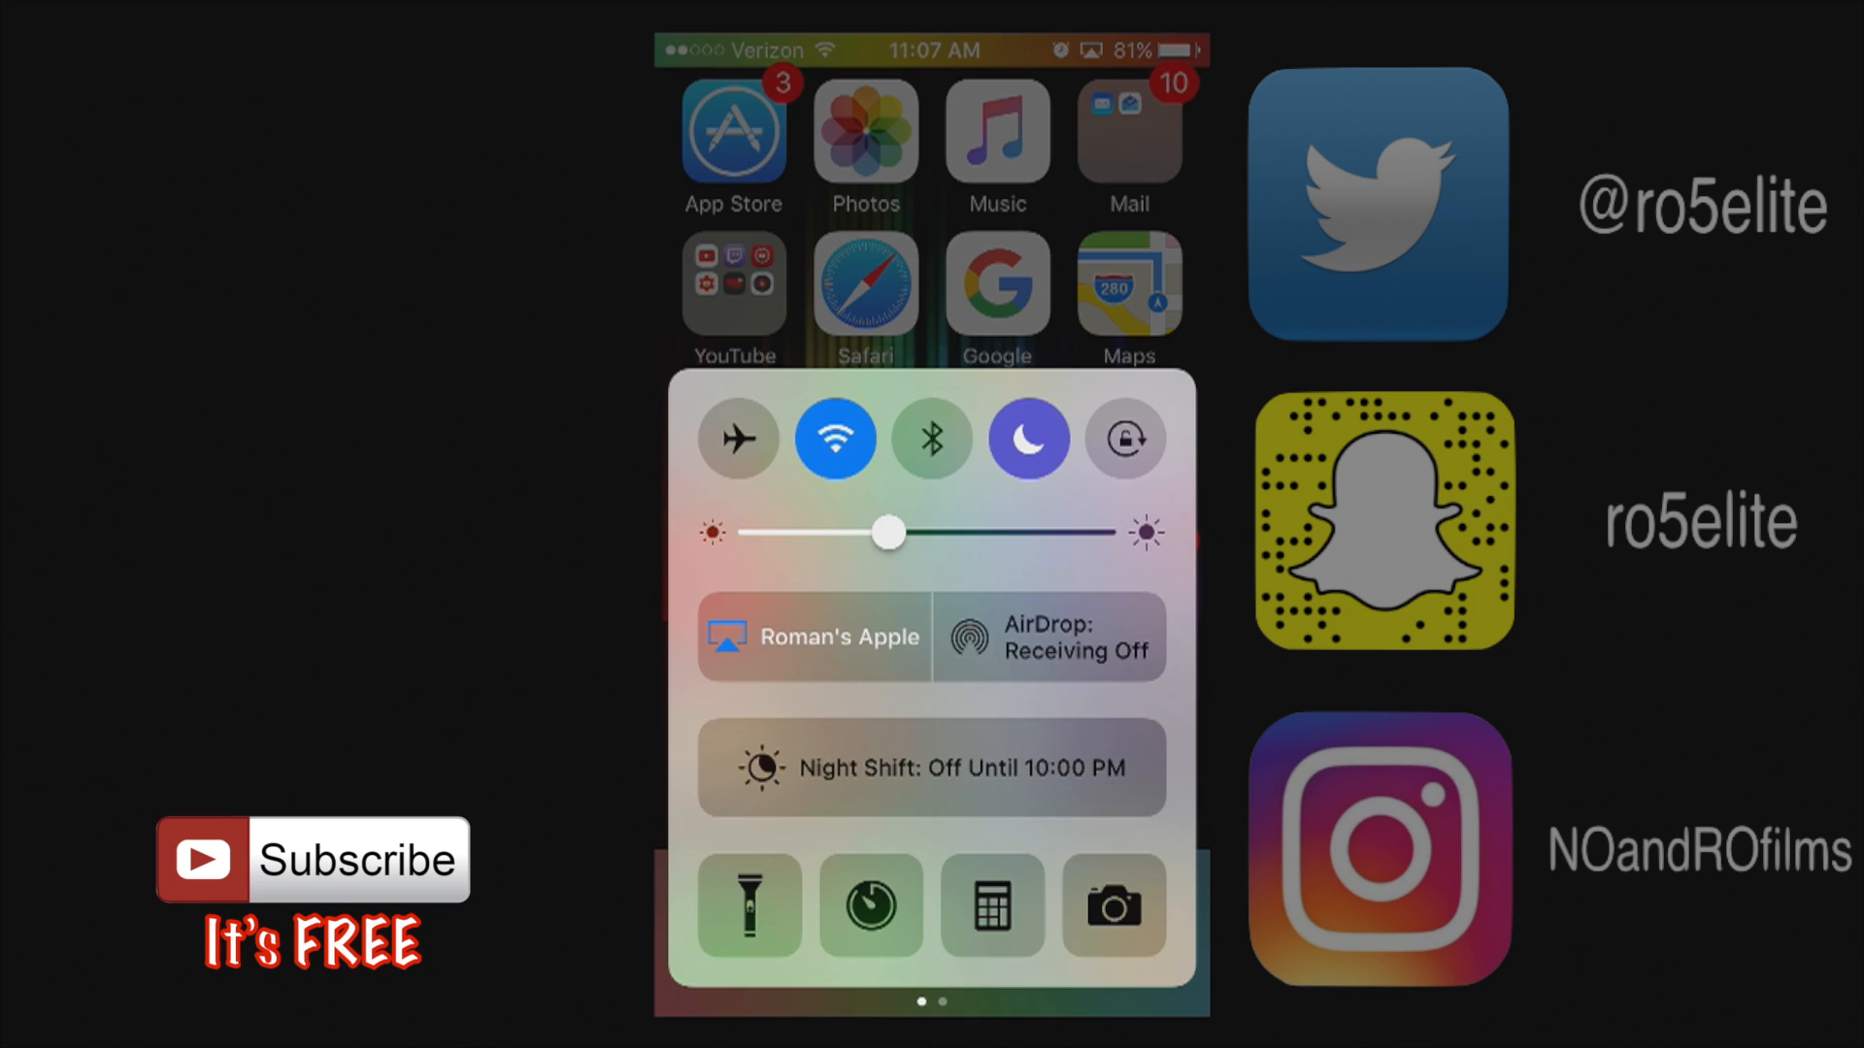
left_click(931, 437)
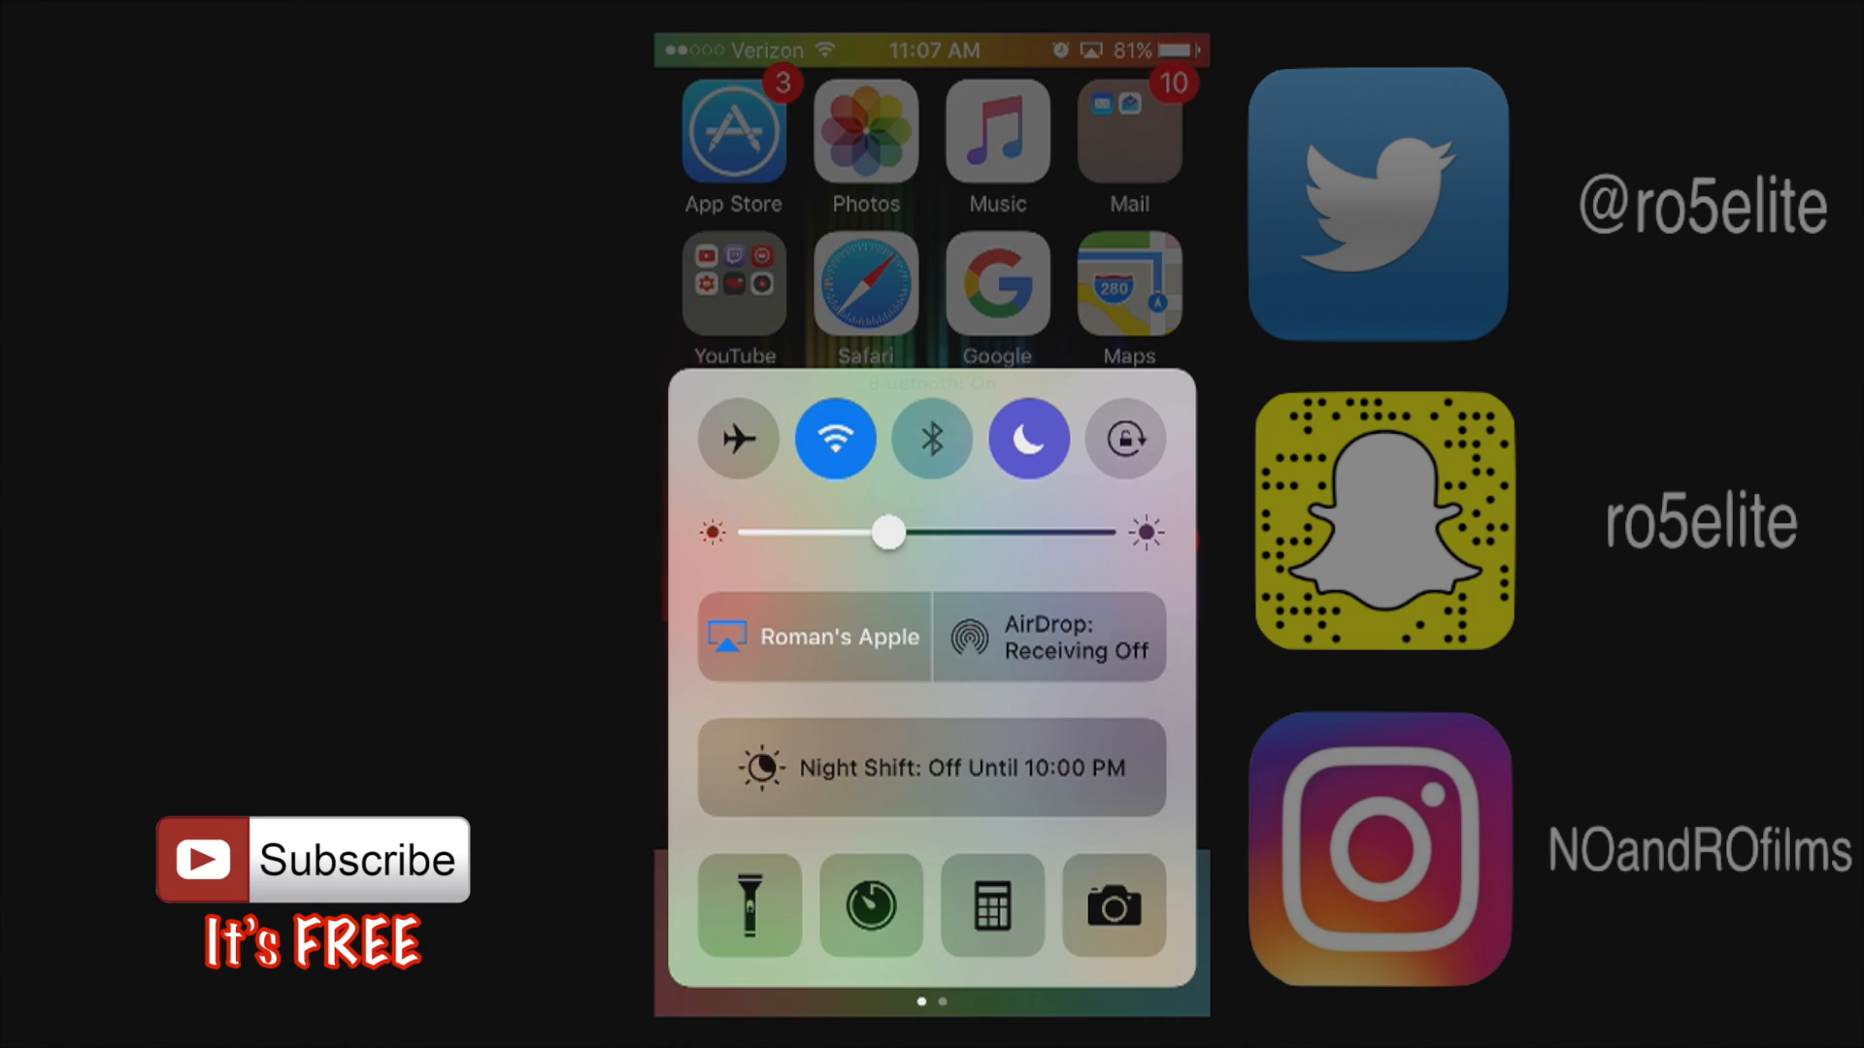
left_click(931, 439)
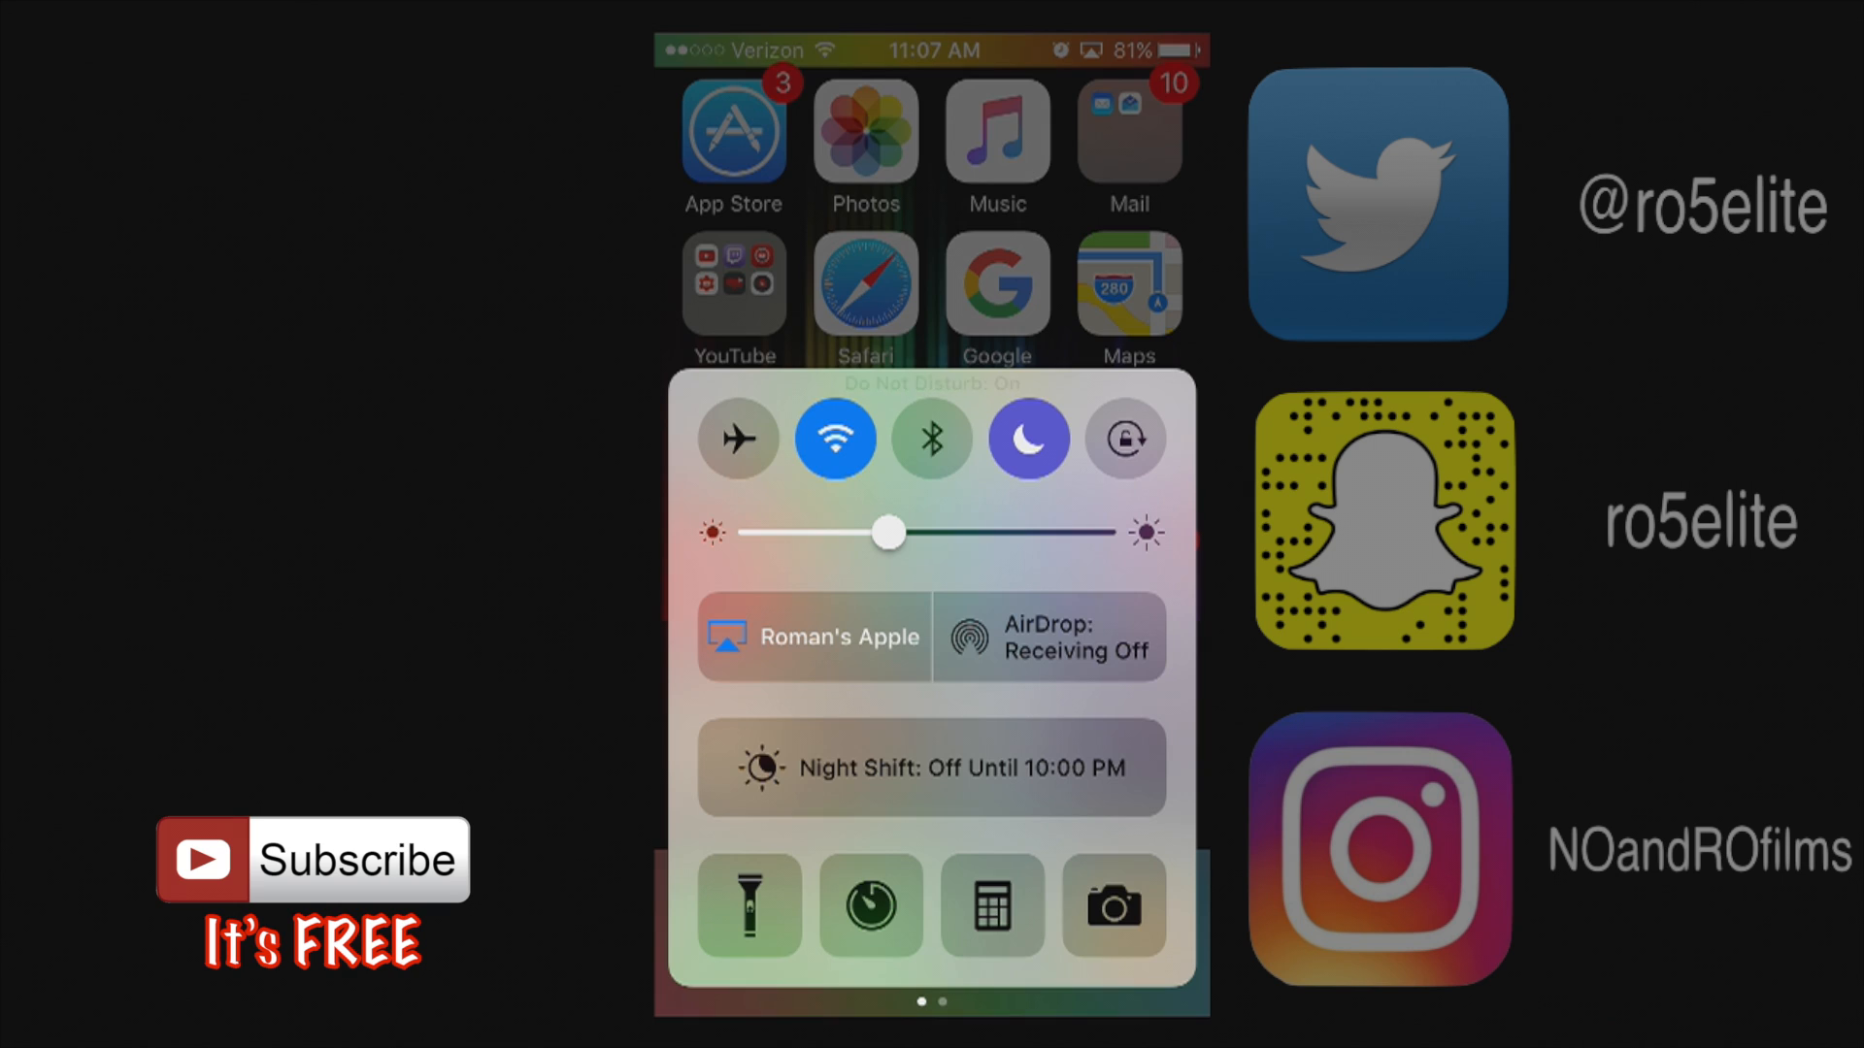
Step: Toggle Portrait Orientation Lock on and off repeatedly, leaving orientation unlocked
left_click(1124, 439)
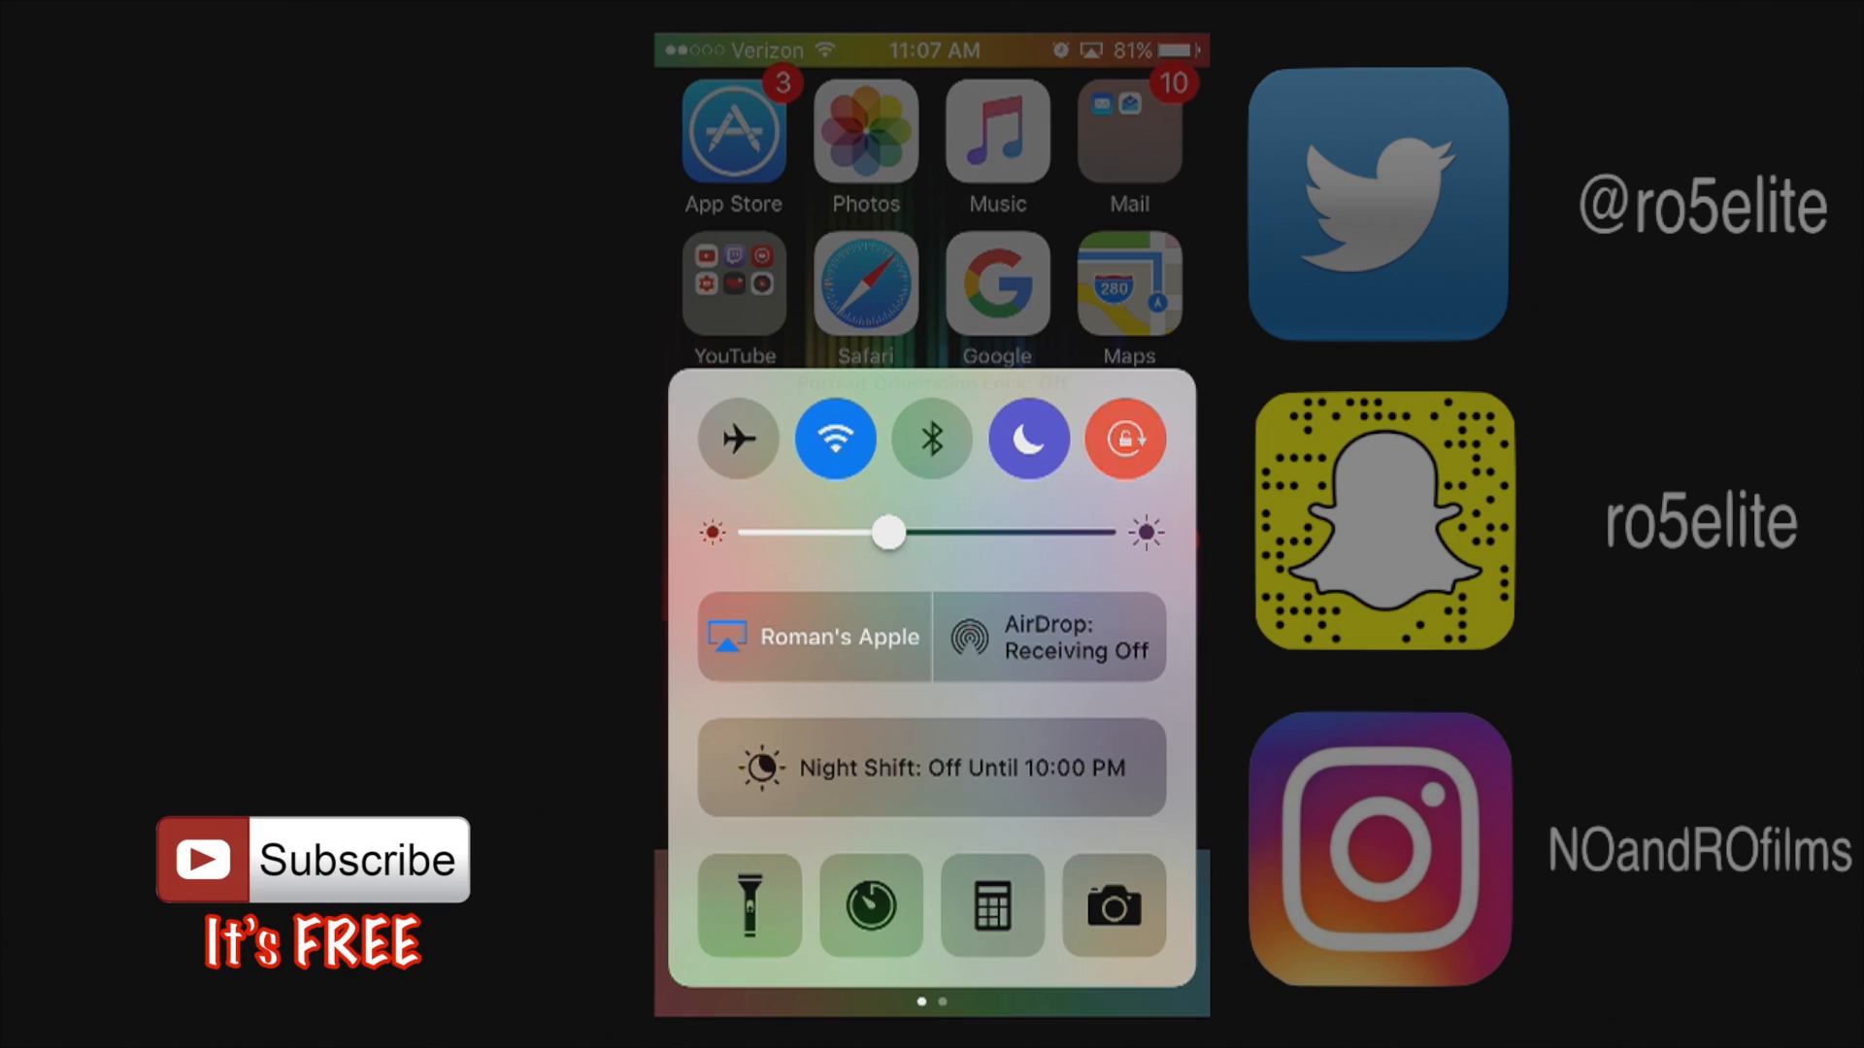
left_click(1123, 439)
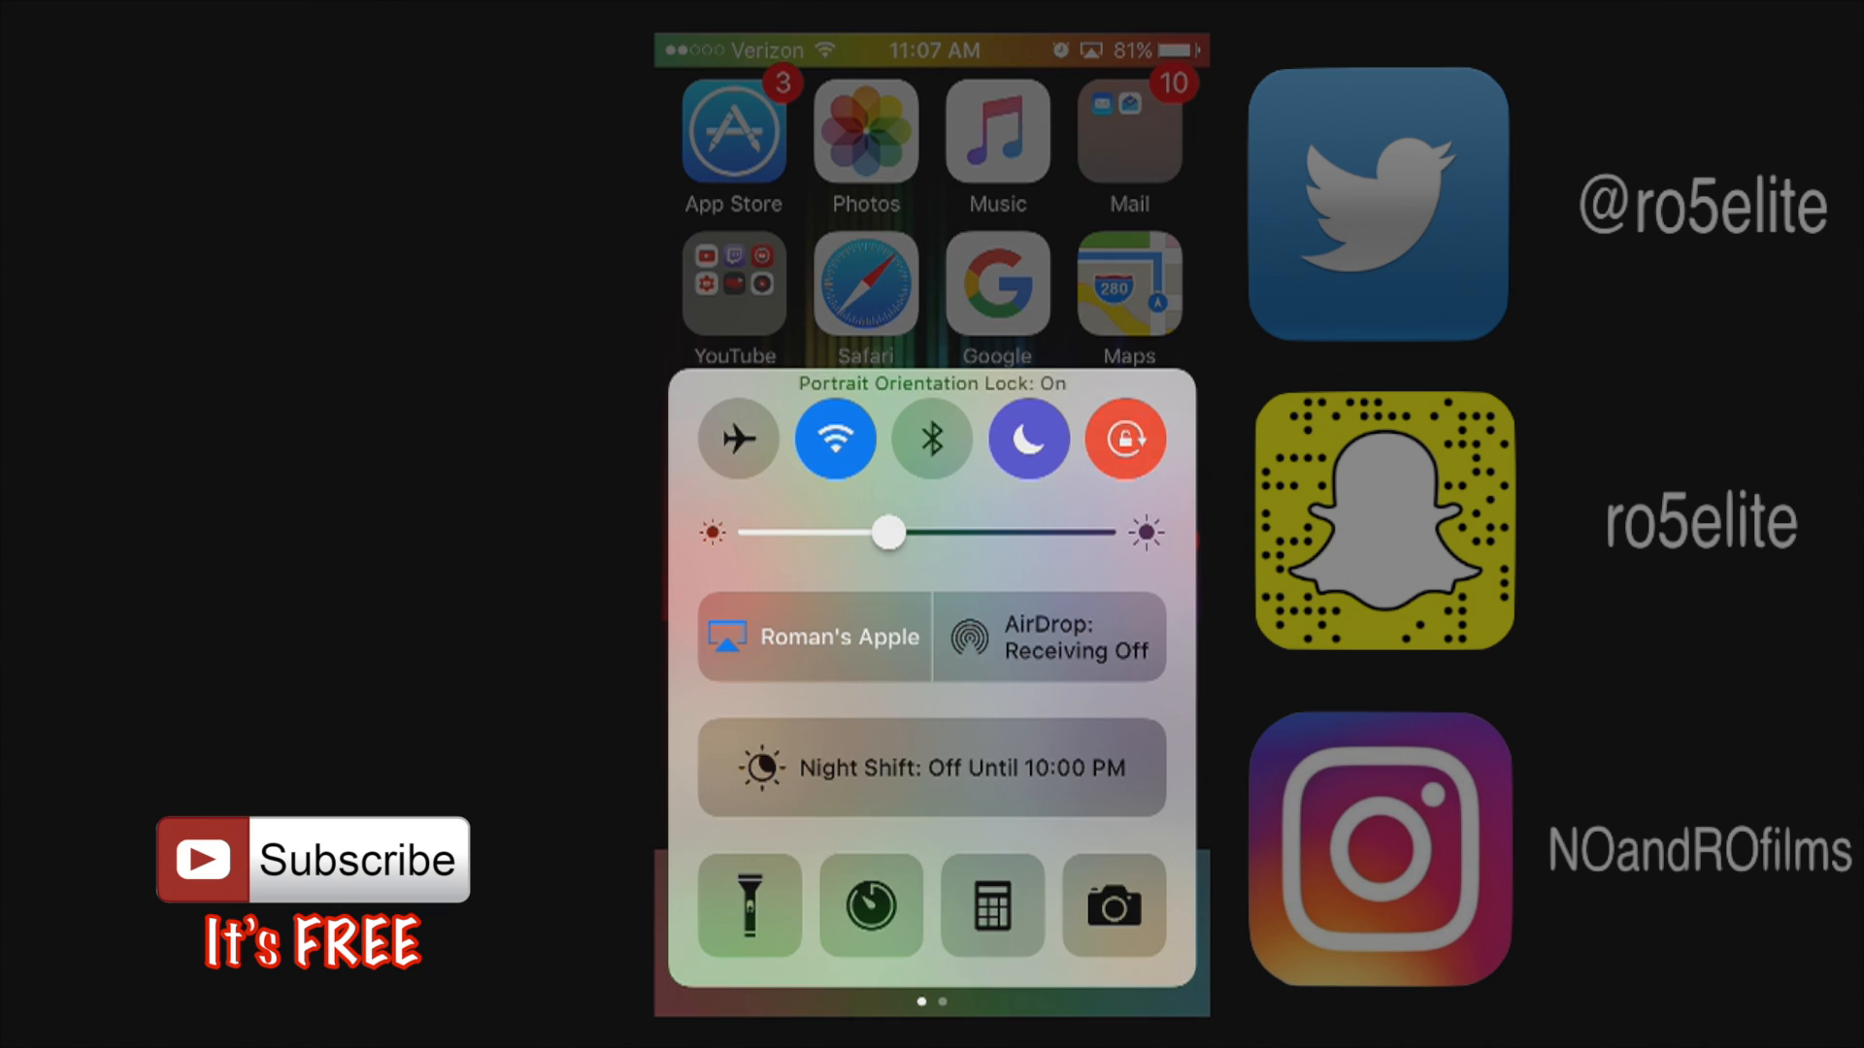
left_click(1123, 439)
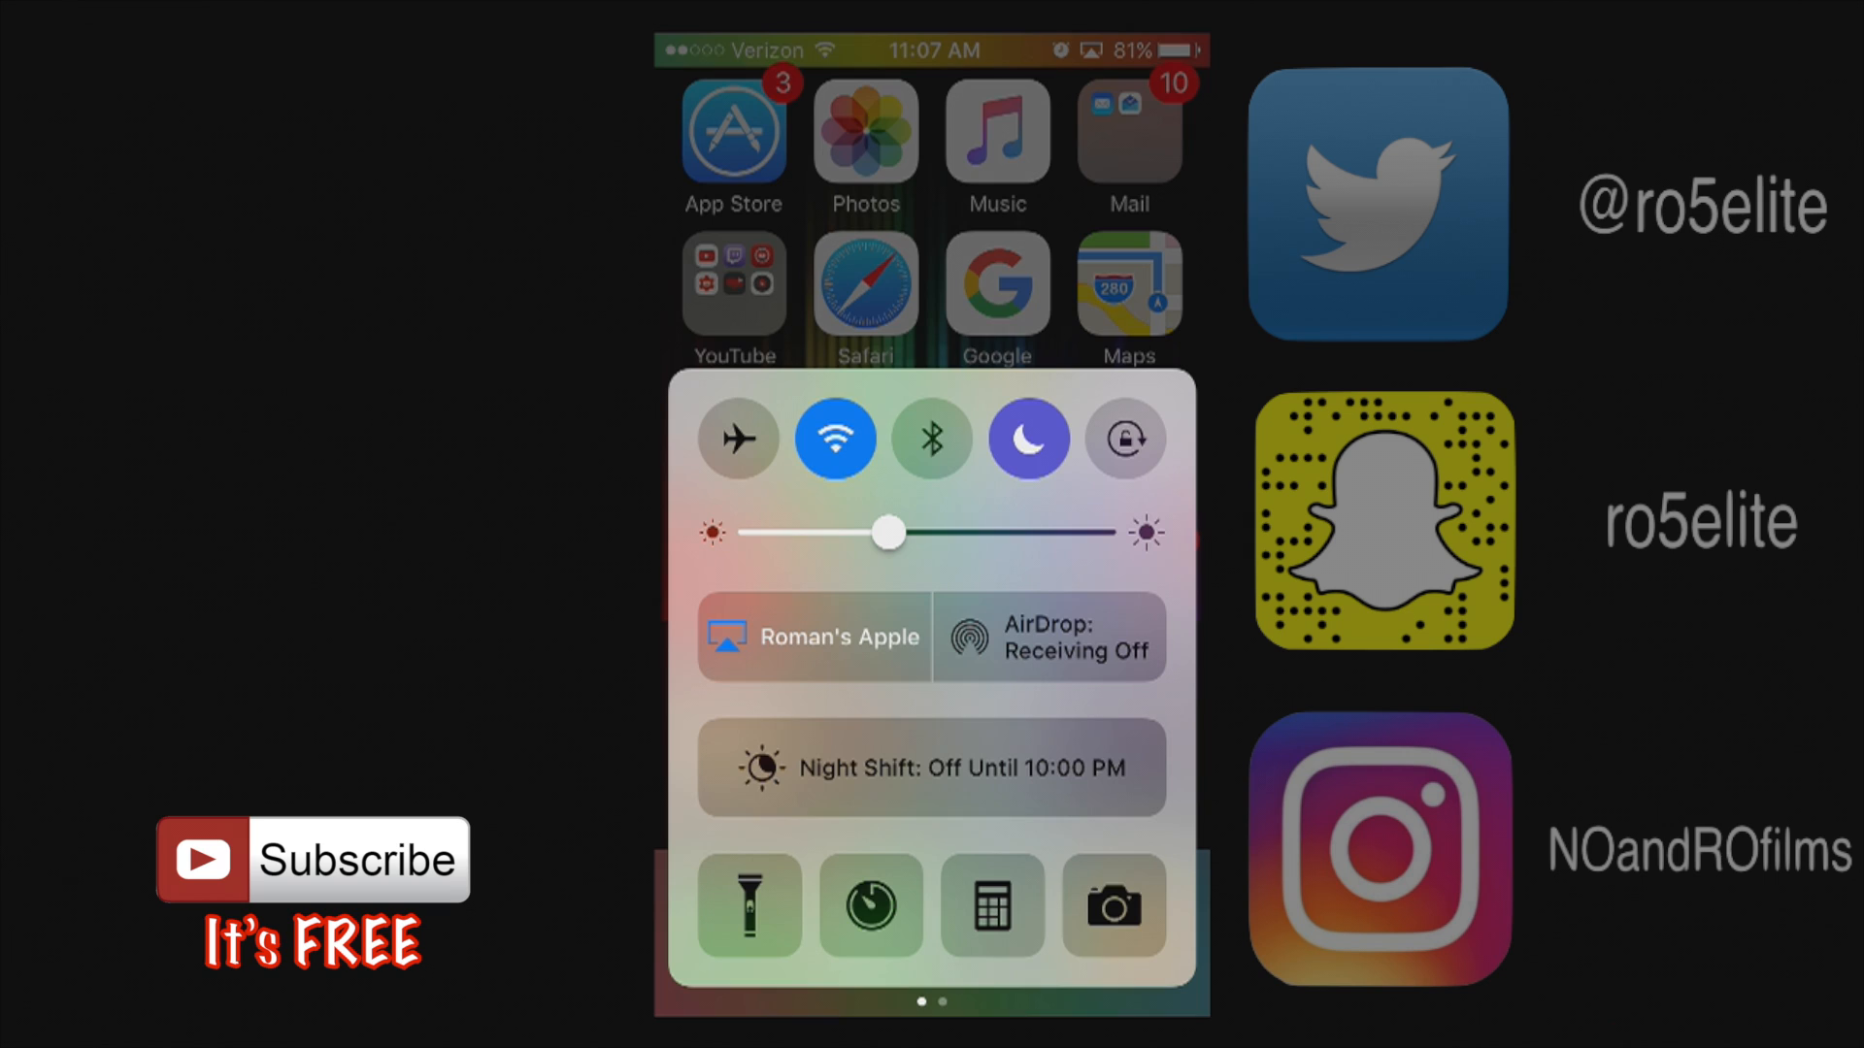
left_click(1123, 439)
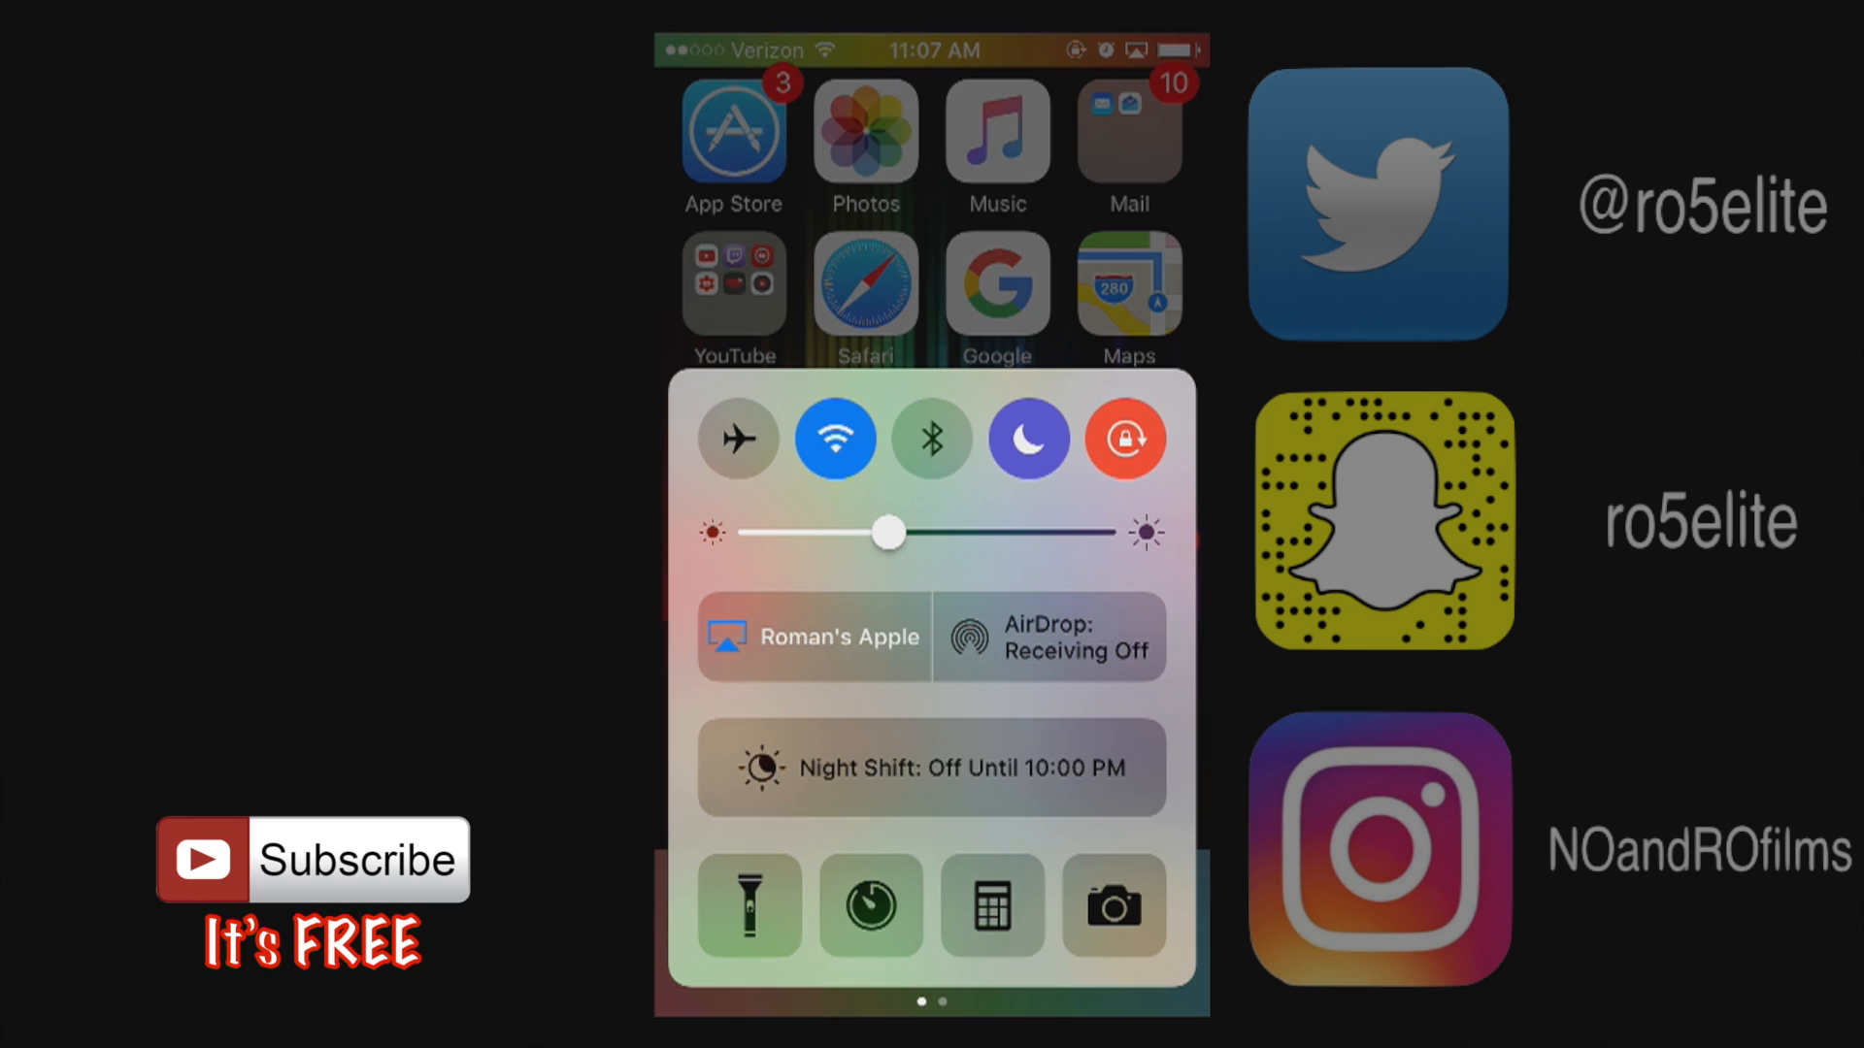
left_click(1122, 439)
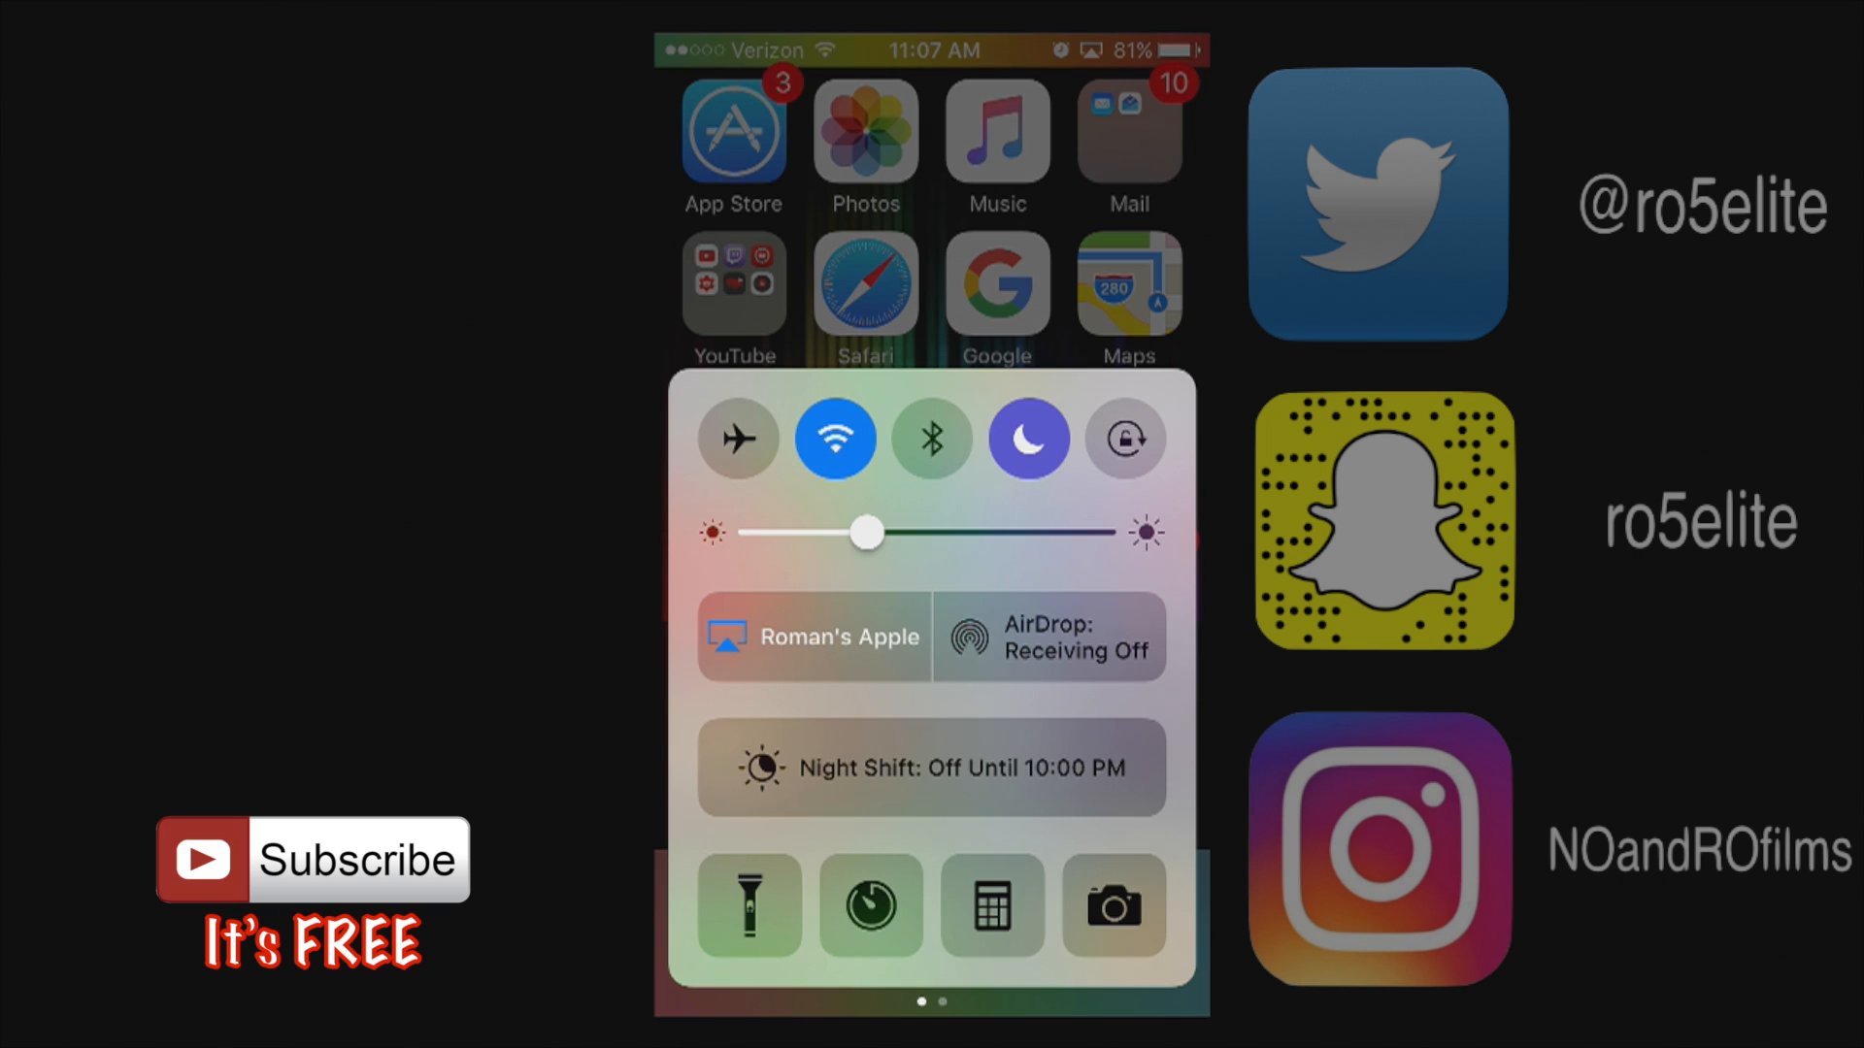
left_click(814, 636)
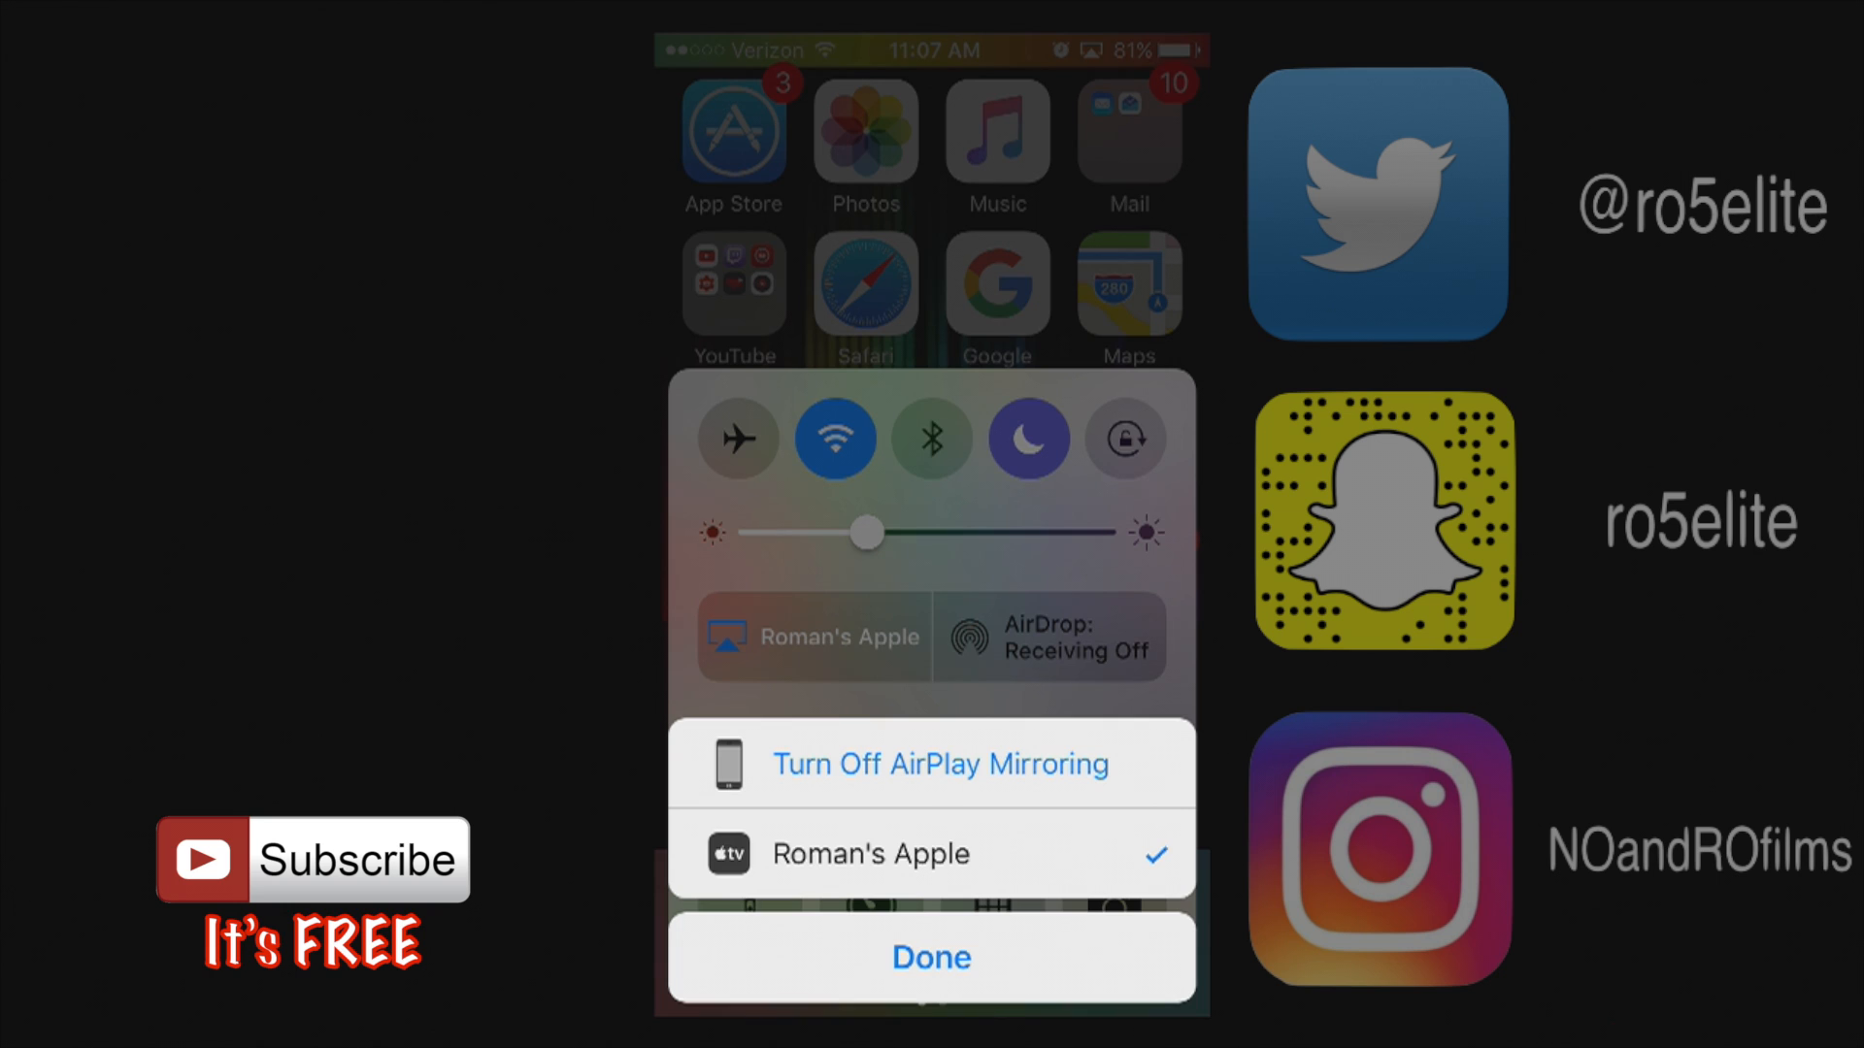
left_click(932, 957)
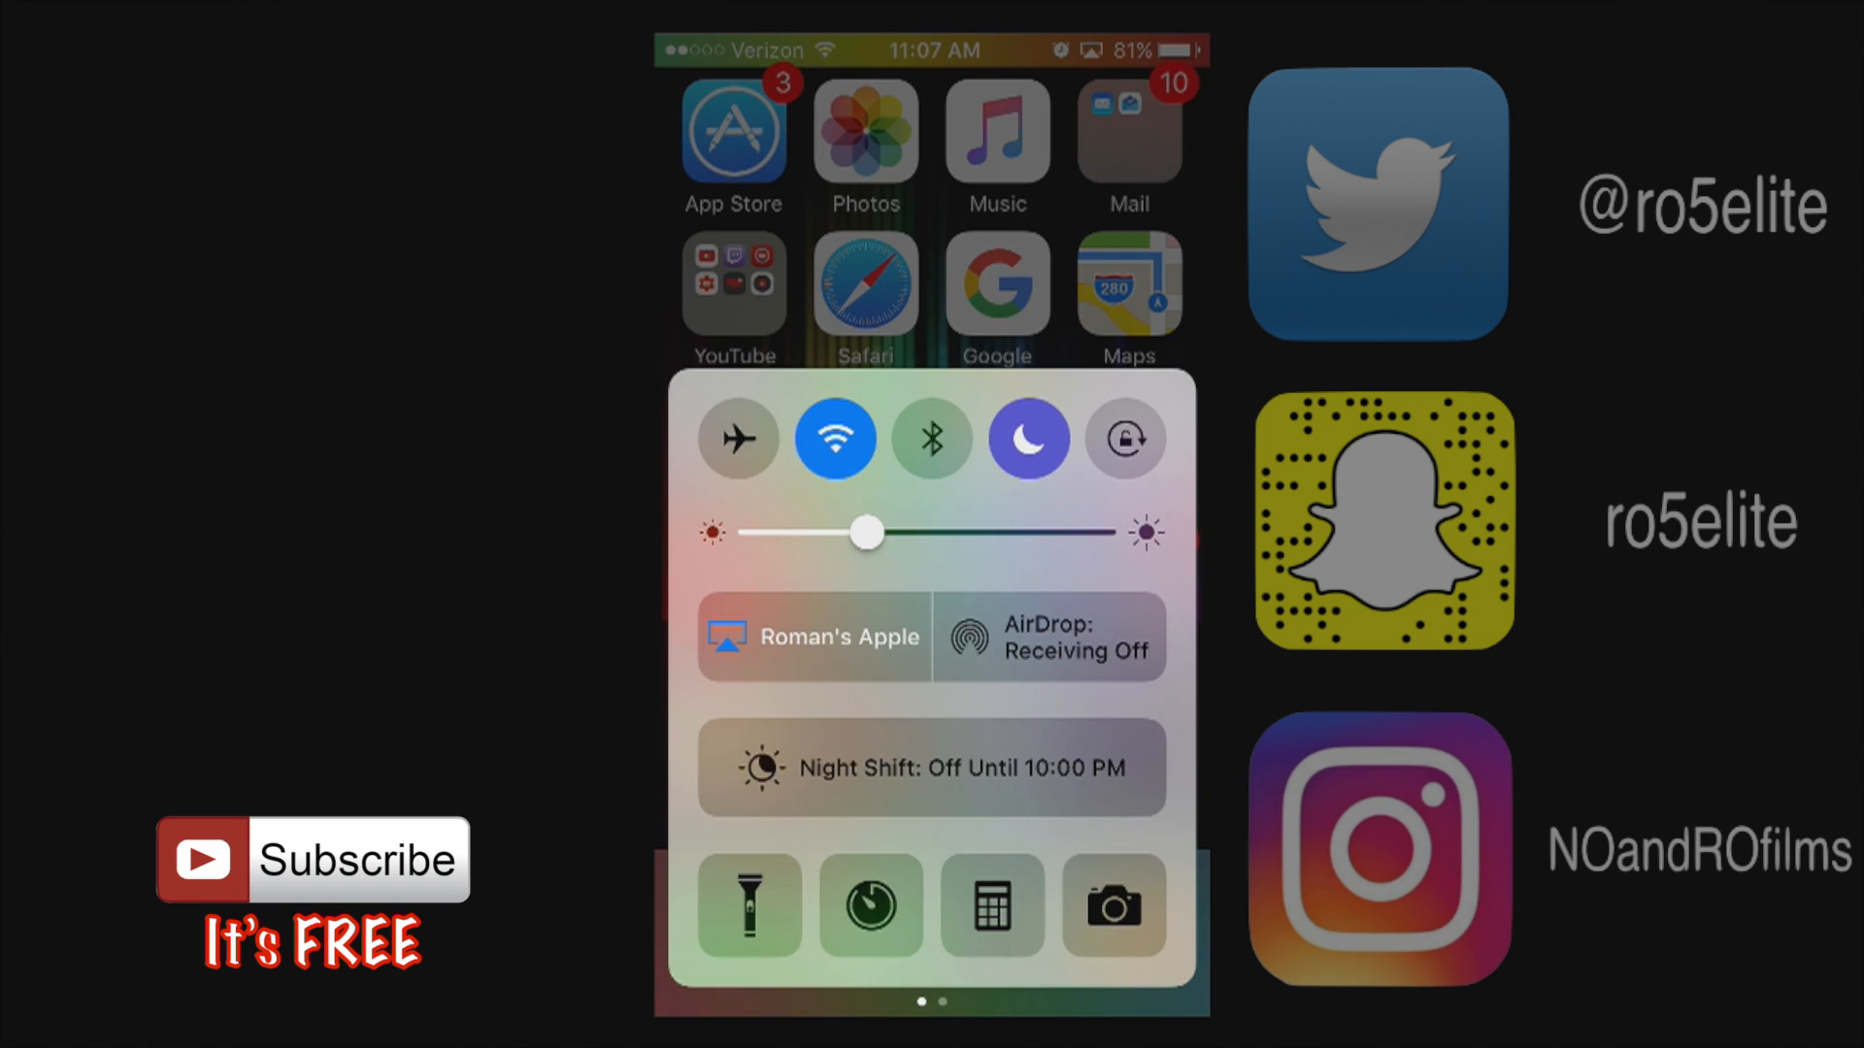
left_click(1048, 635)
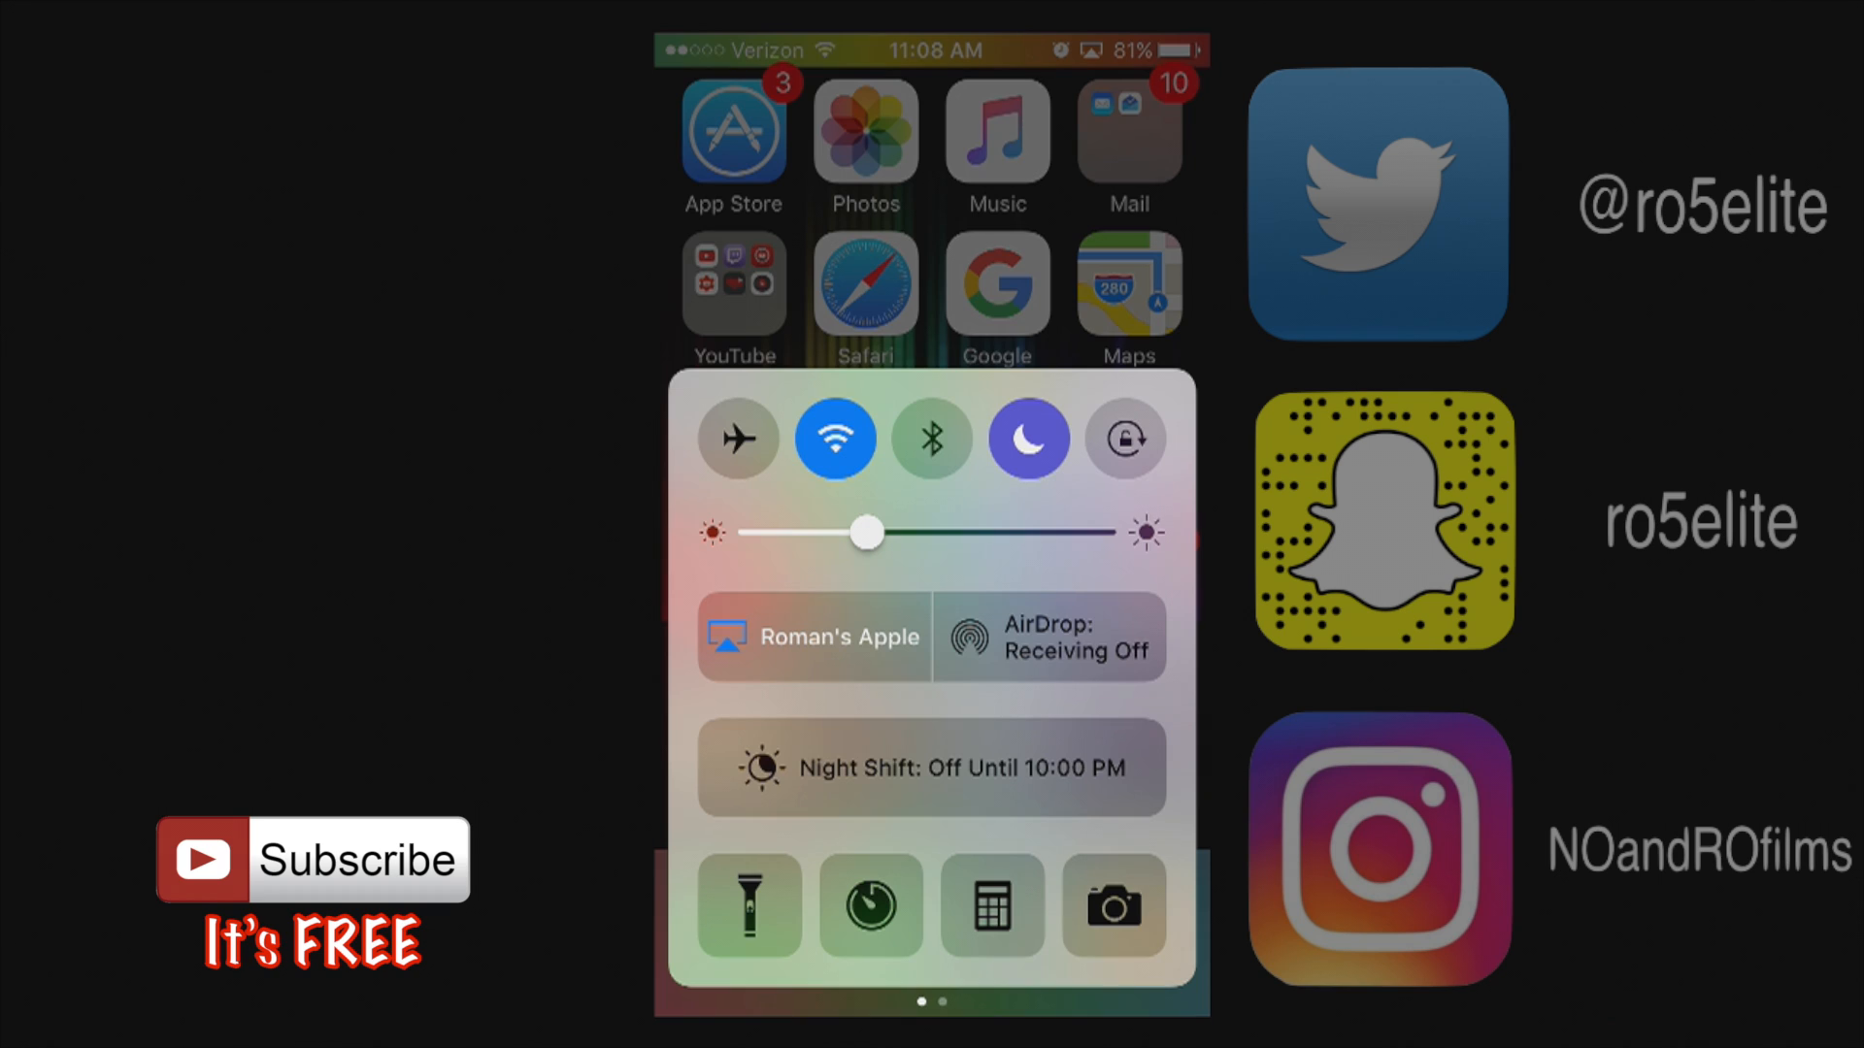
left_click(931, 766)
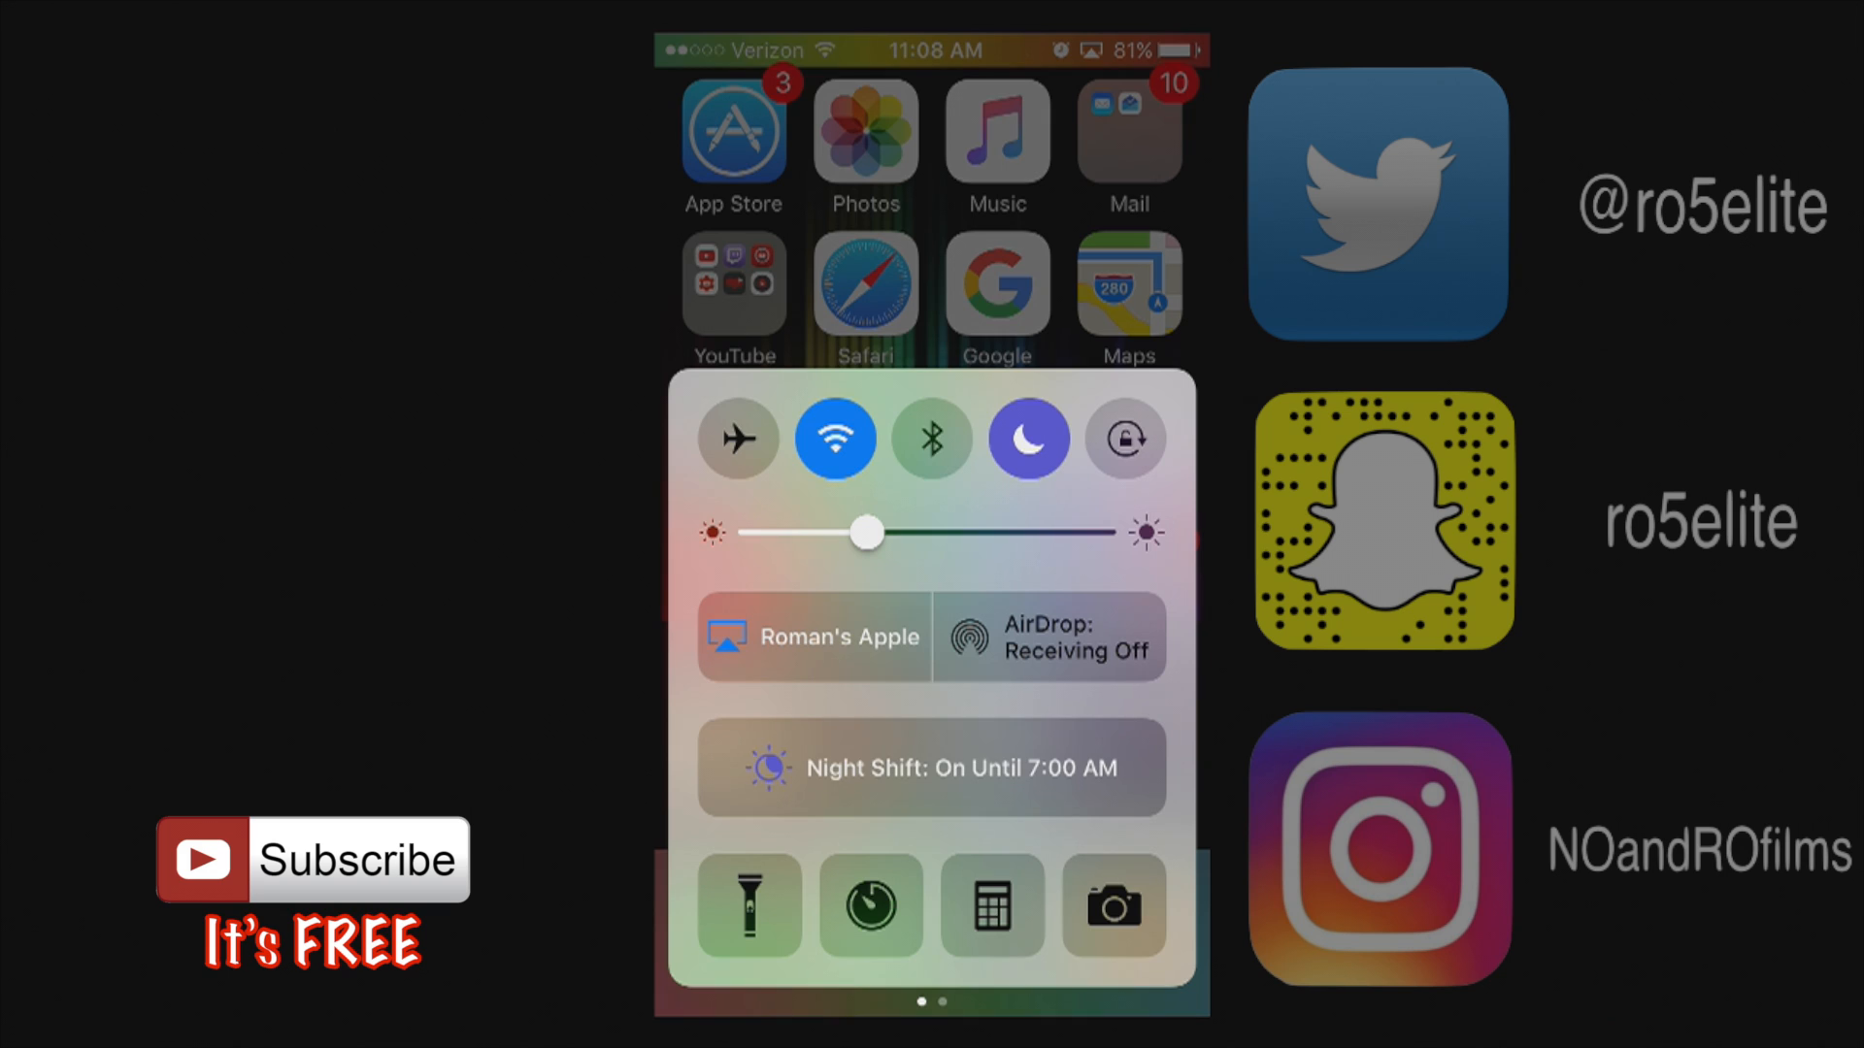
left_click(932, 767)
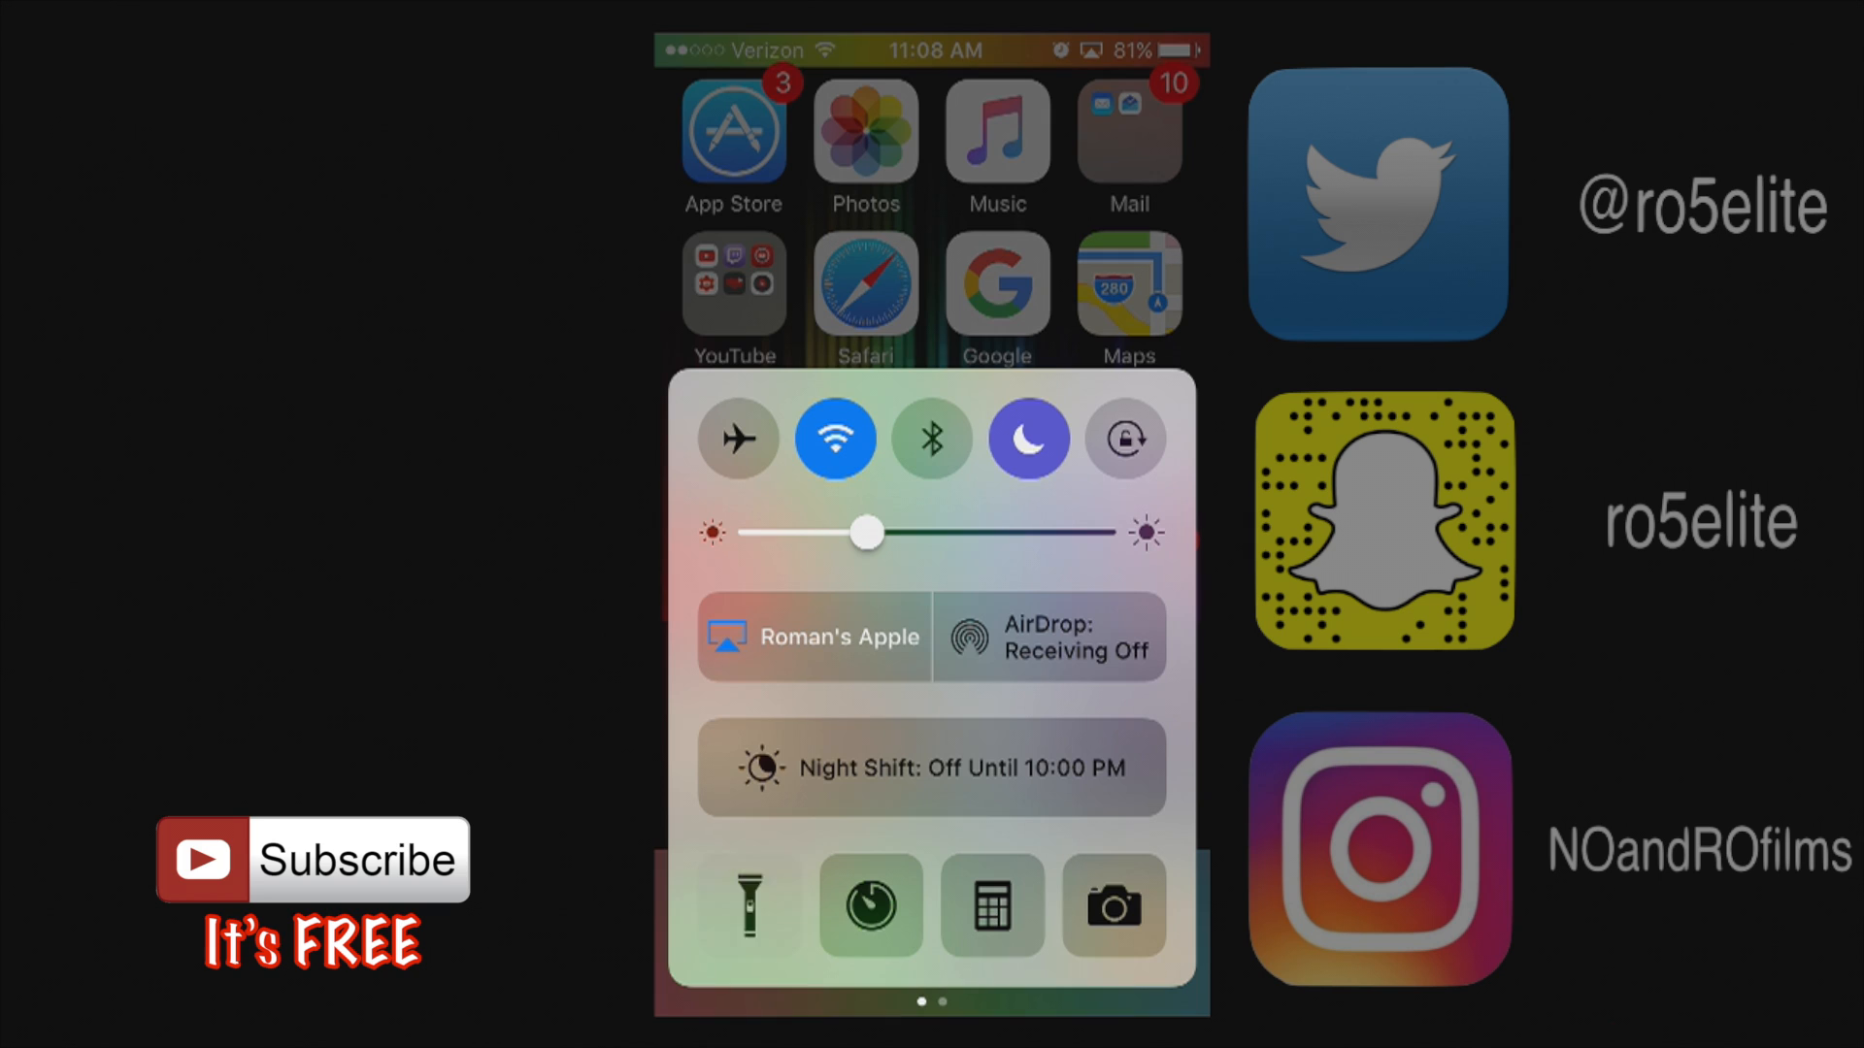
Step: Switch the flashlight on and off twice, then open Clock's countdown timer
left_click(747, 905)
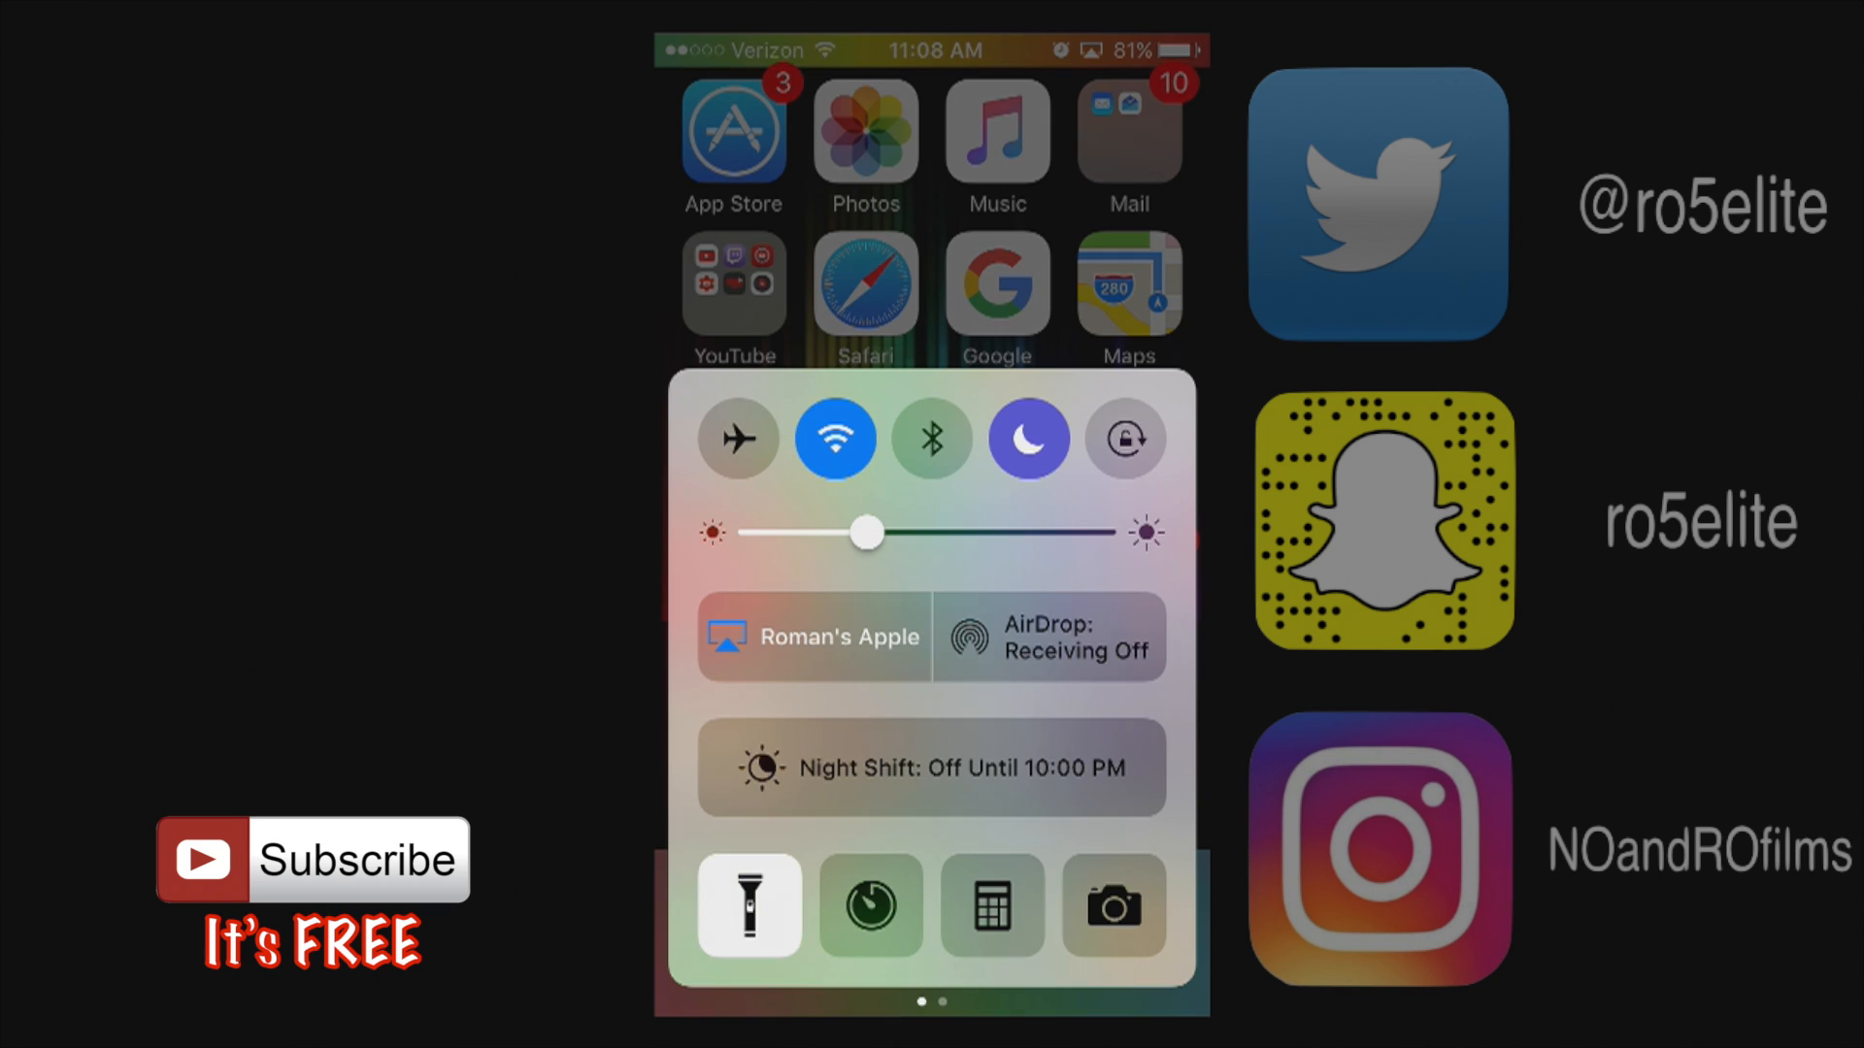
left_click(747, 907)
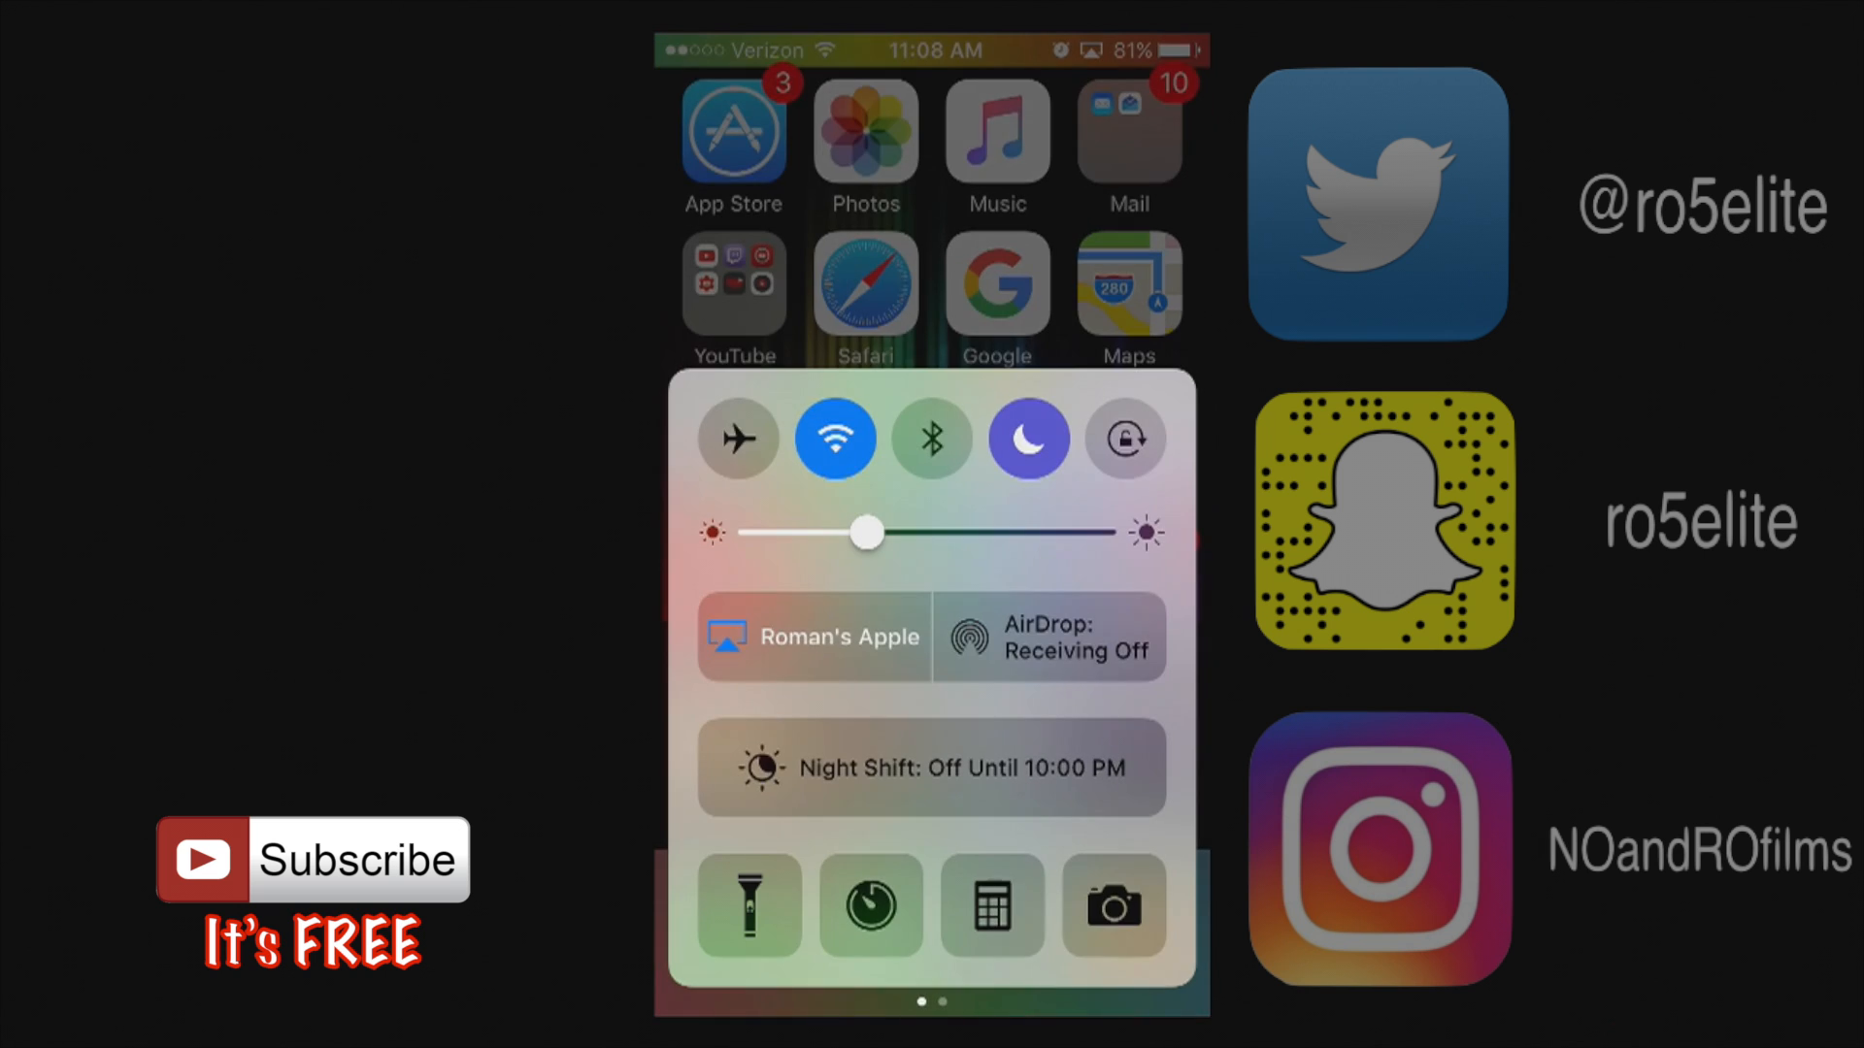
left_click(747, 905)
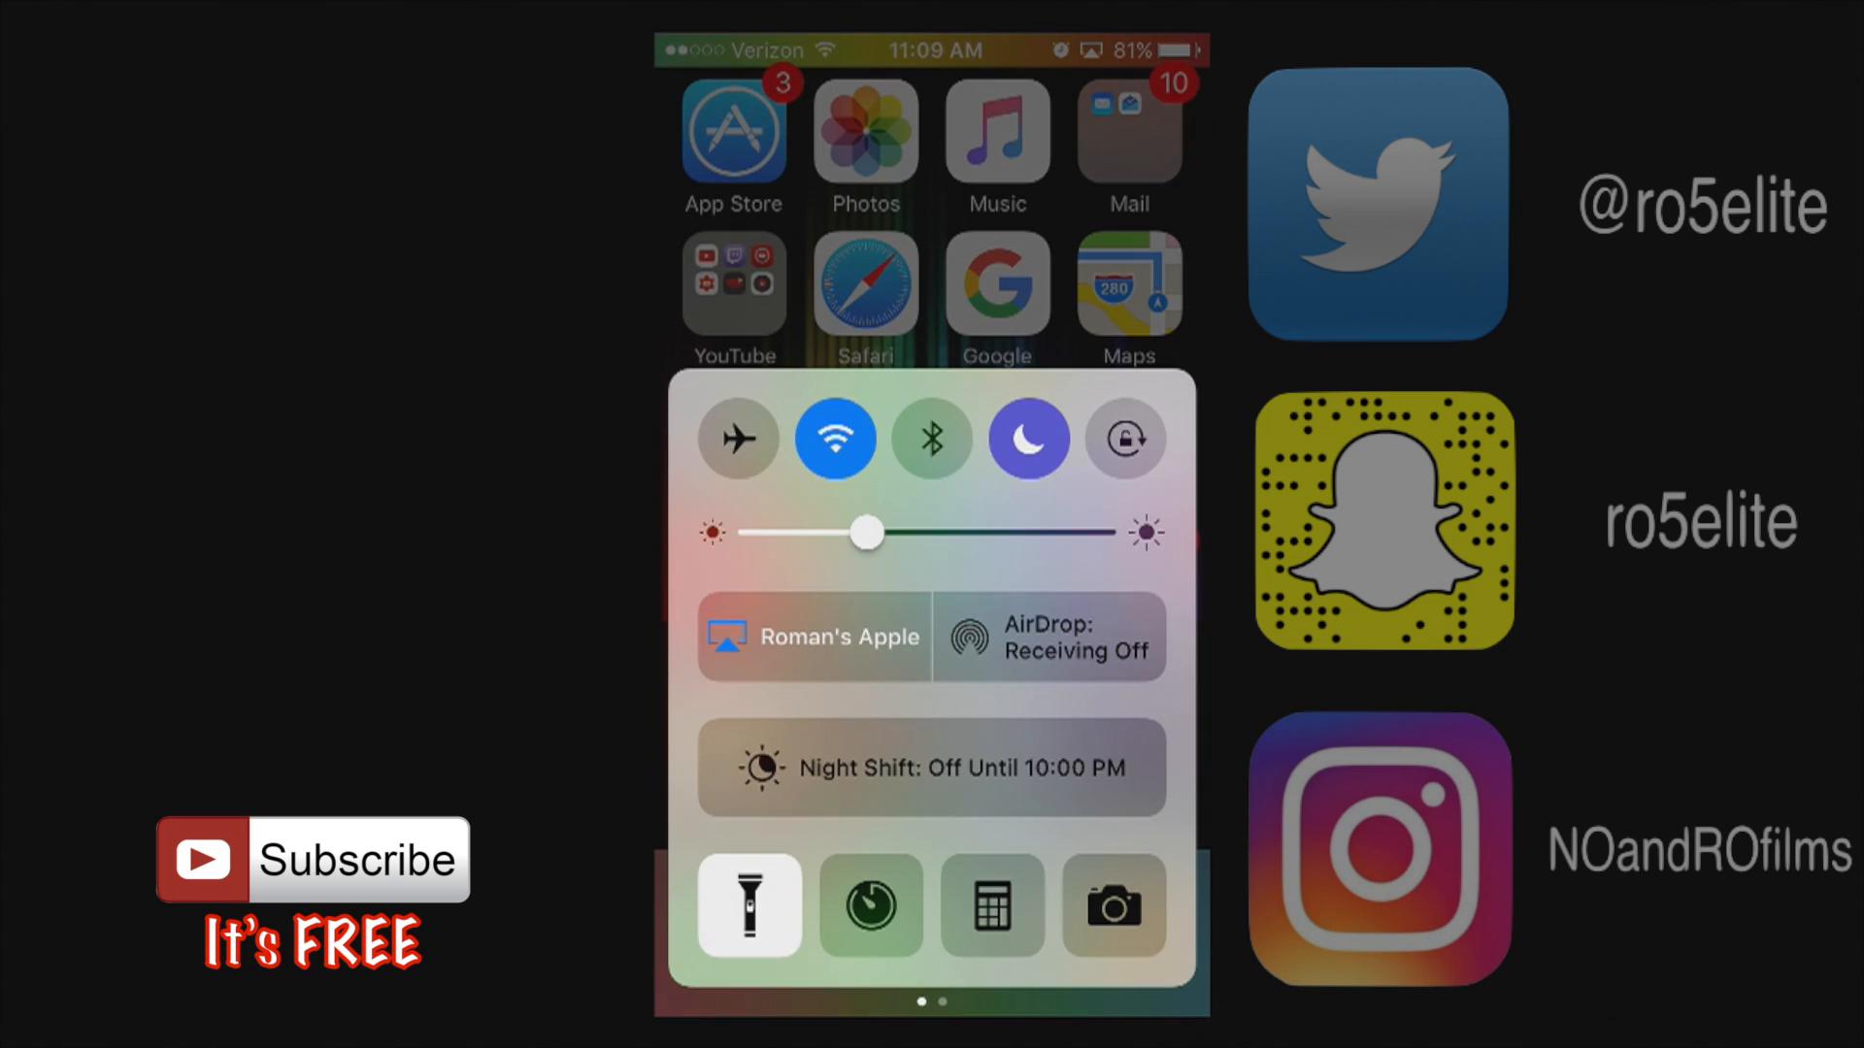
left_click(748, 905)
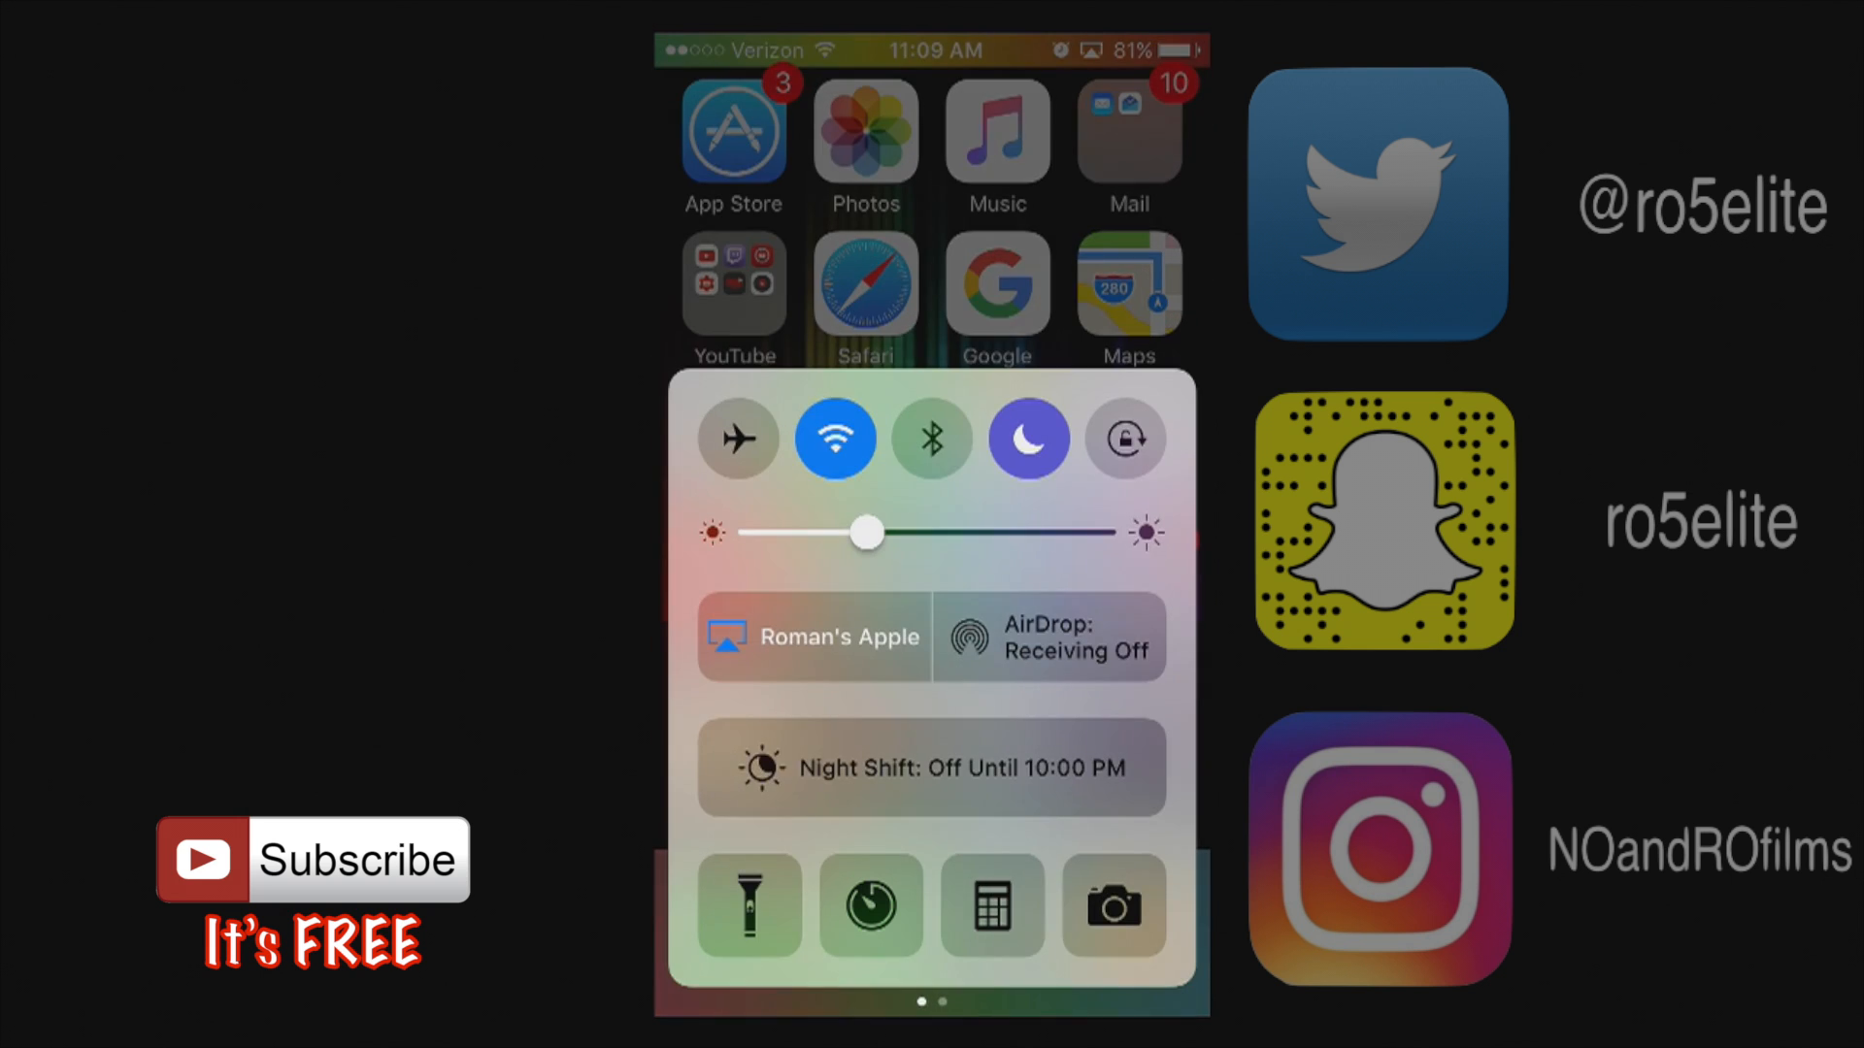
left_click(869, 906)
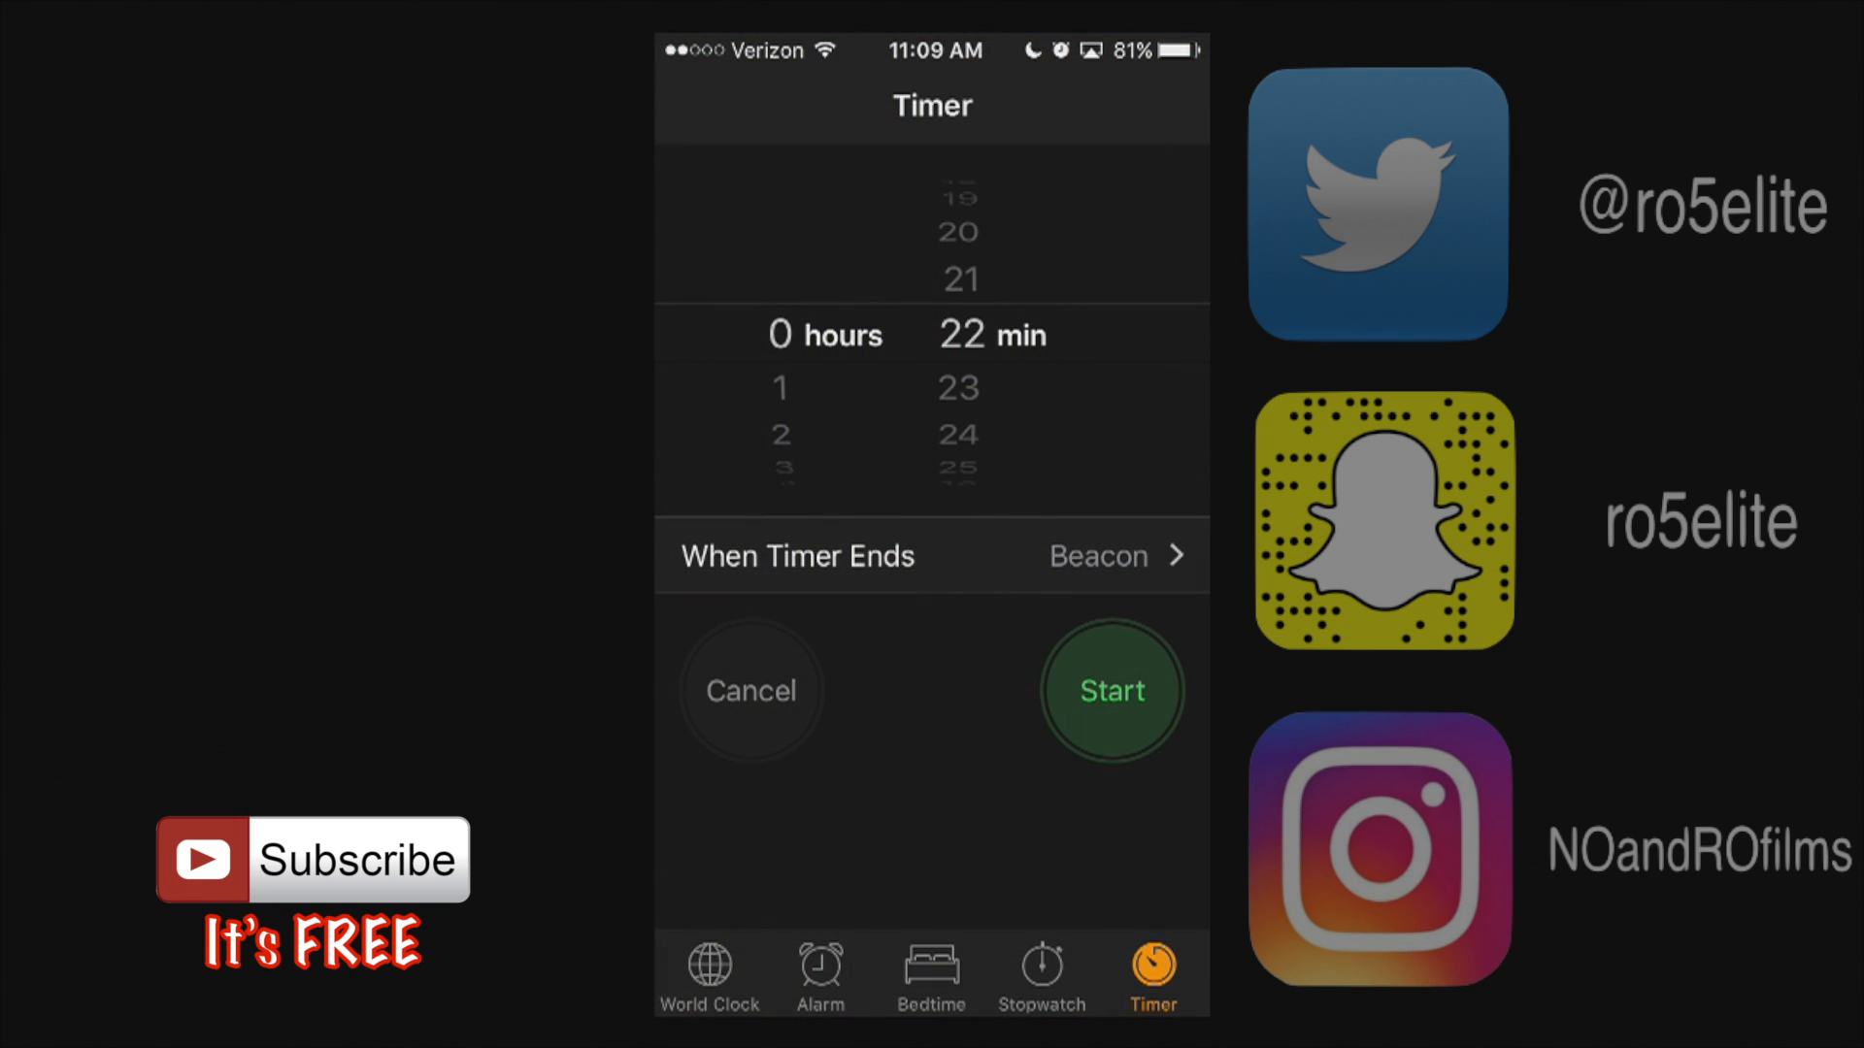
Step: Browse Clock's World Clock and Stopwatch tabs, then return to the 22-minute timer
left_click(709, 975)
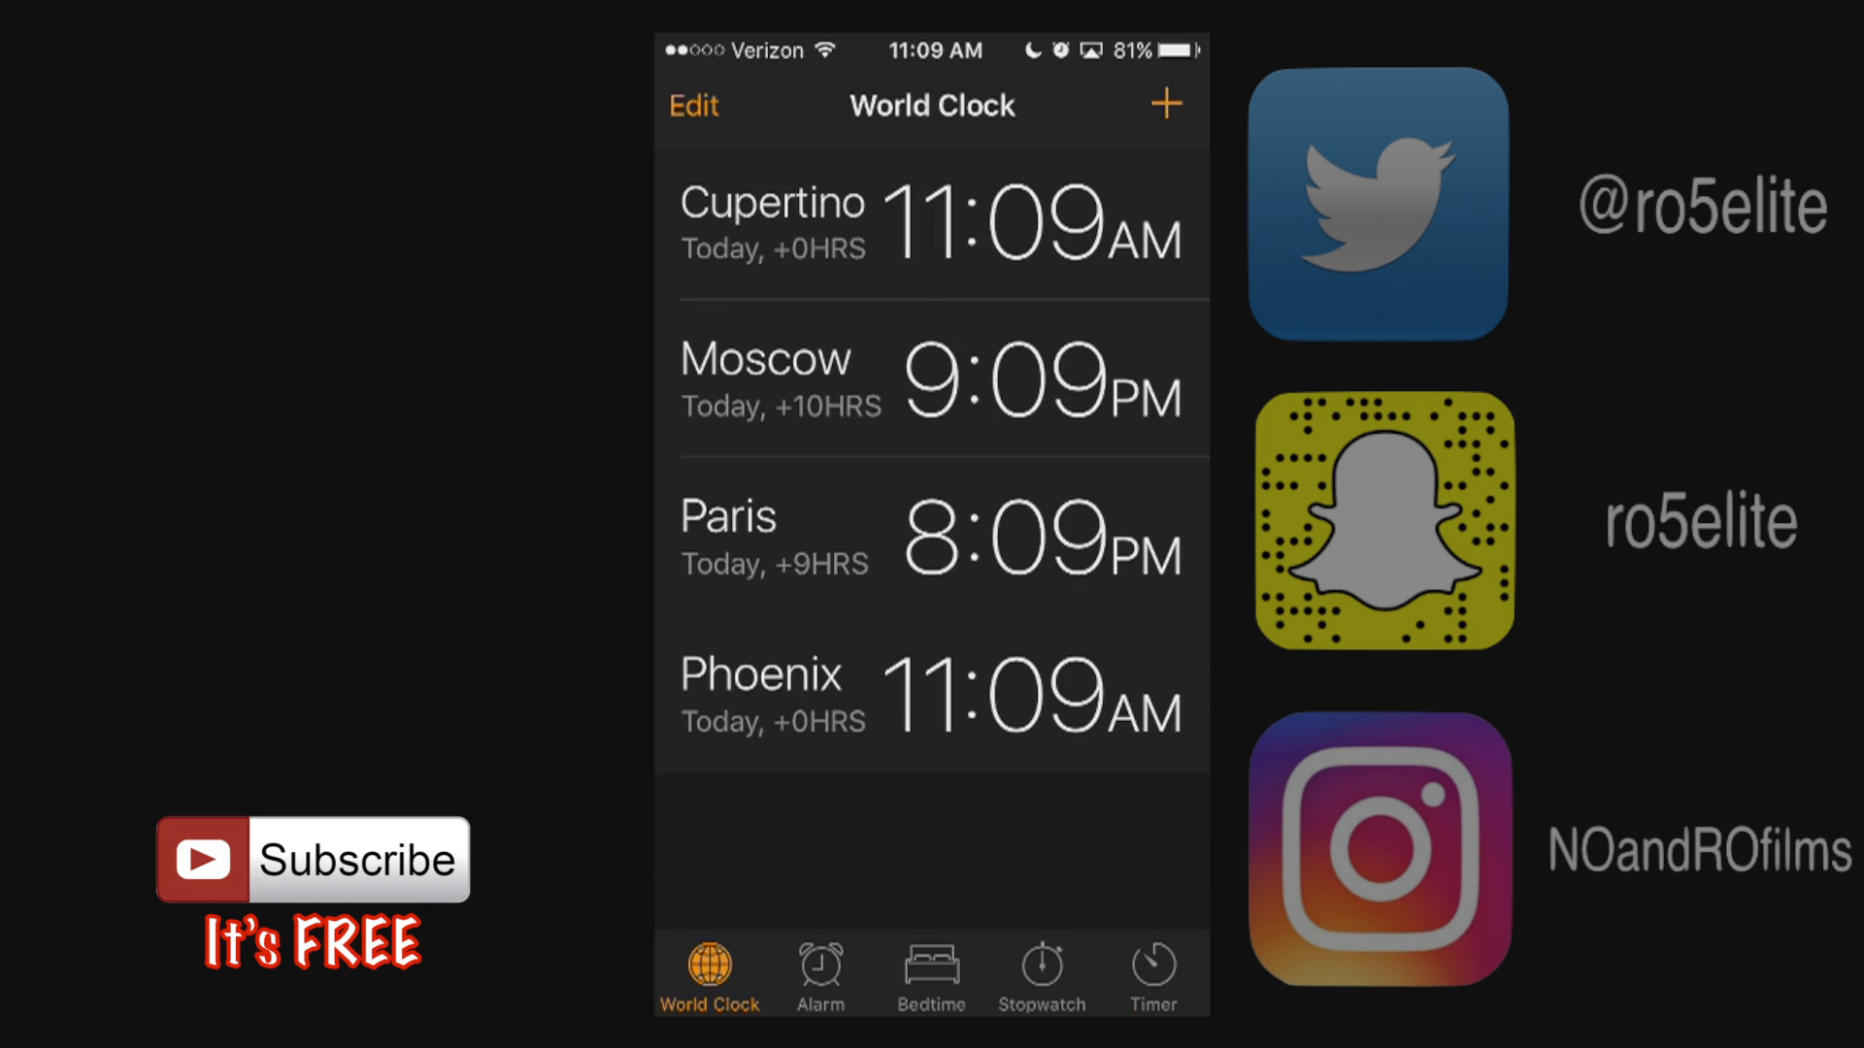
left_click(1040, 975)
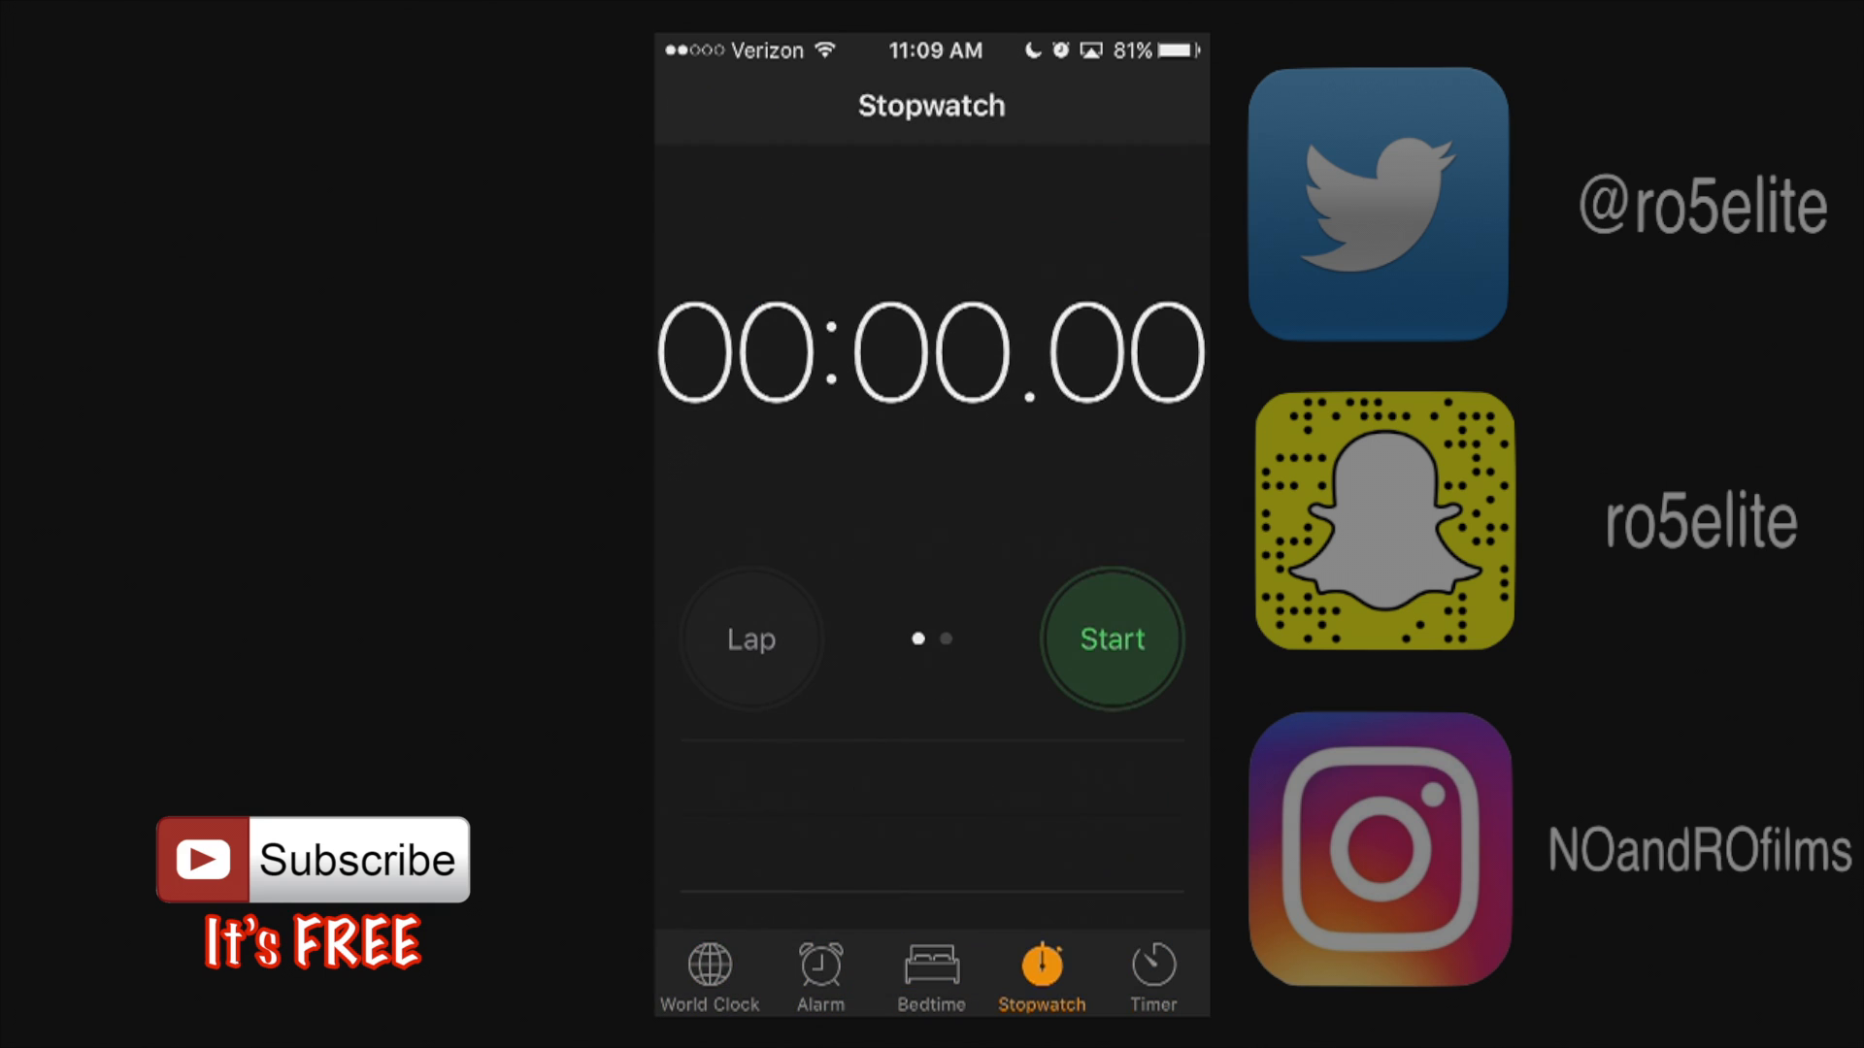
left_click(1149, 972)
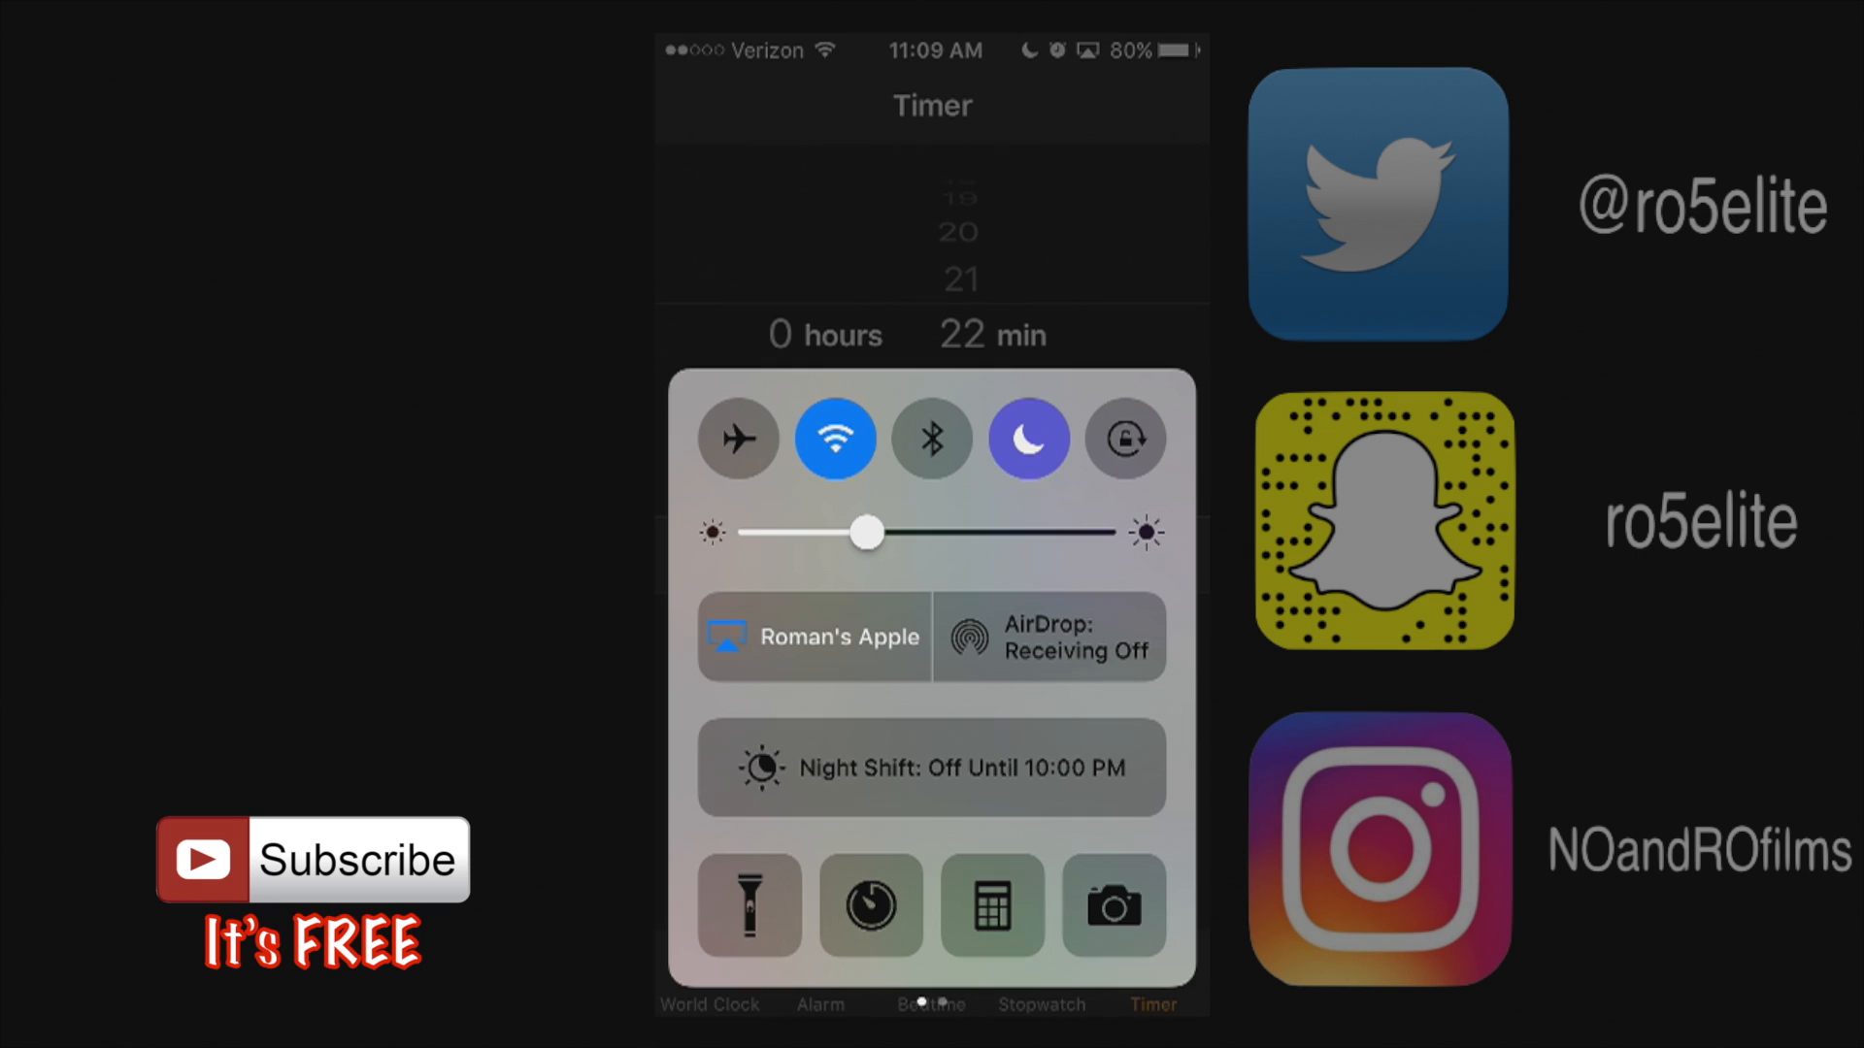
Step: Leave Clock for the home screen and move Control Center to the Now Playing page
left_click(990, 907)
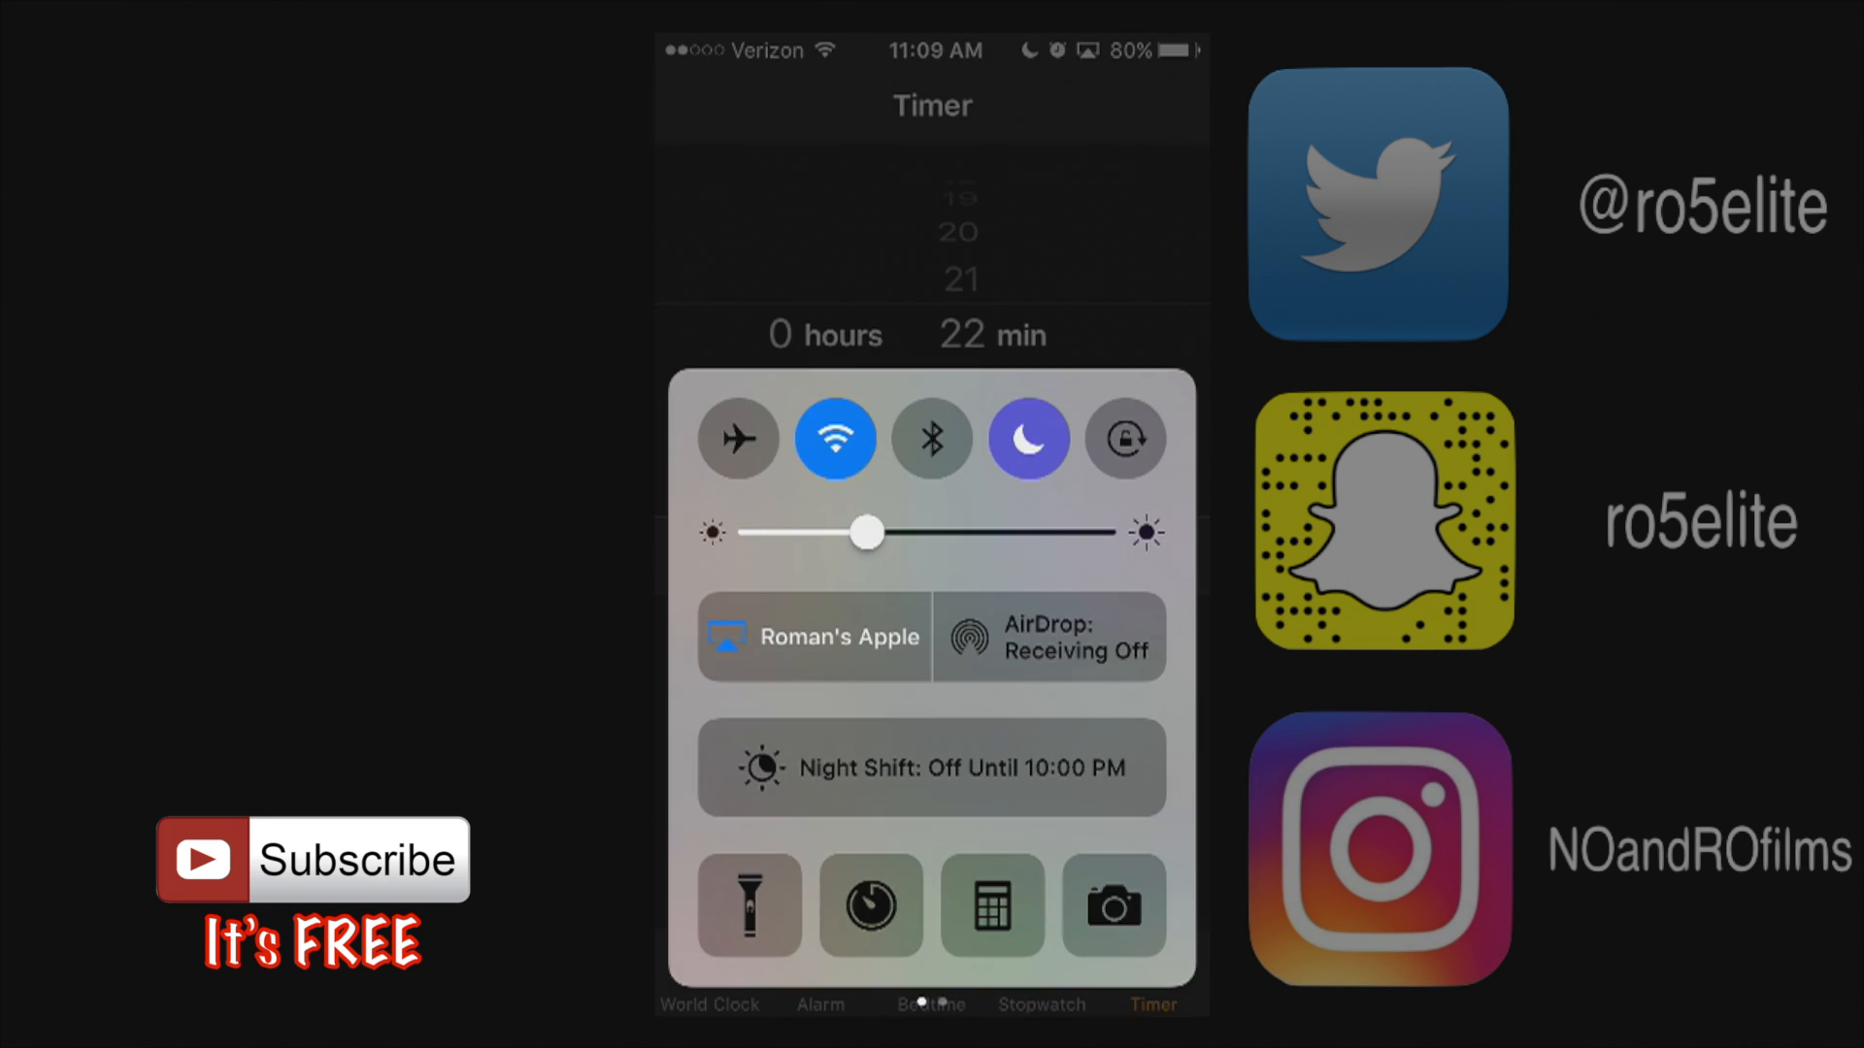
left_click(1111, 906)
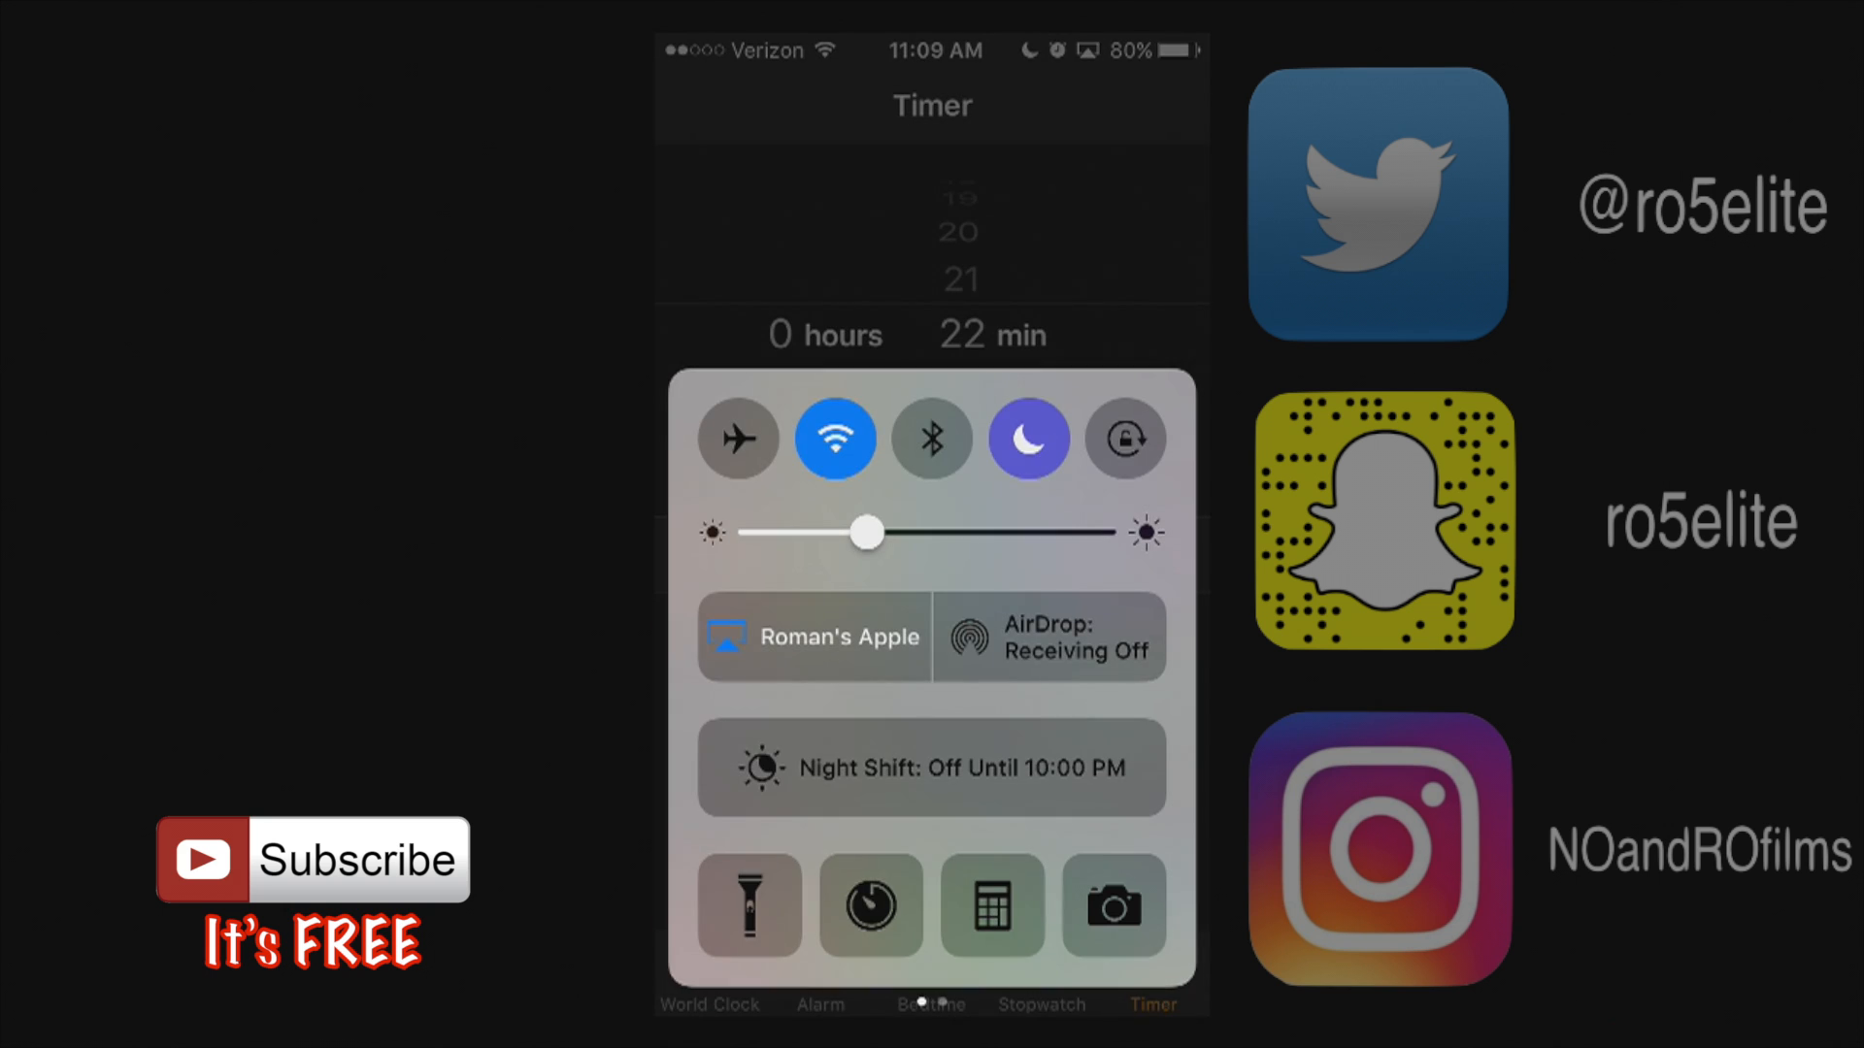
left_click(1112, 906)
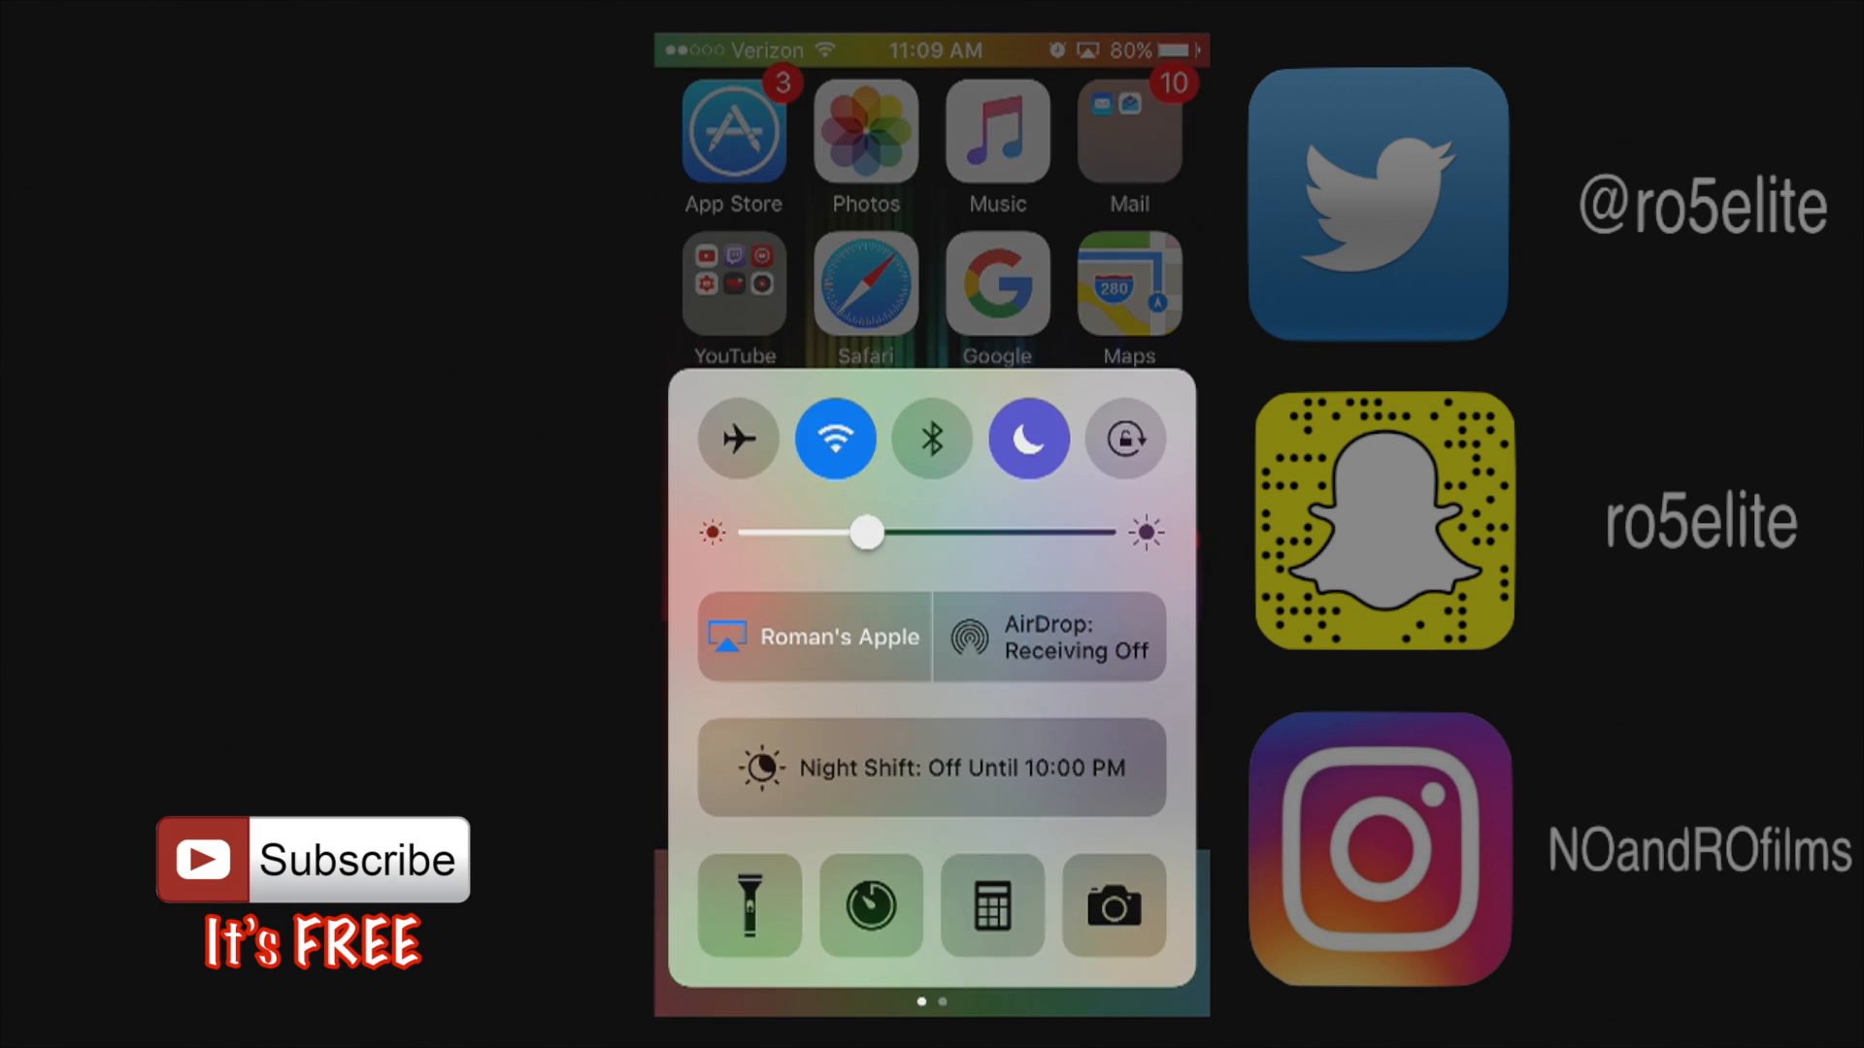
scroll("left", 3)
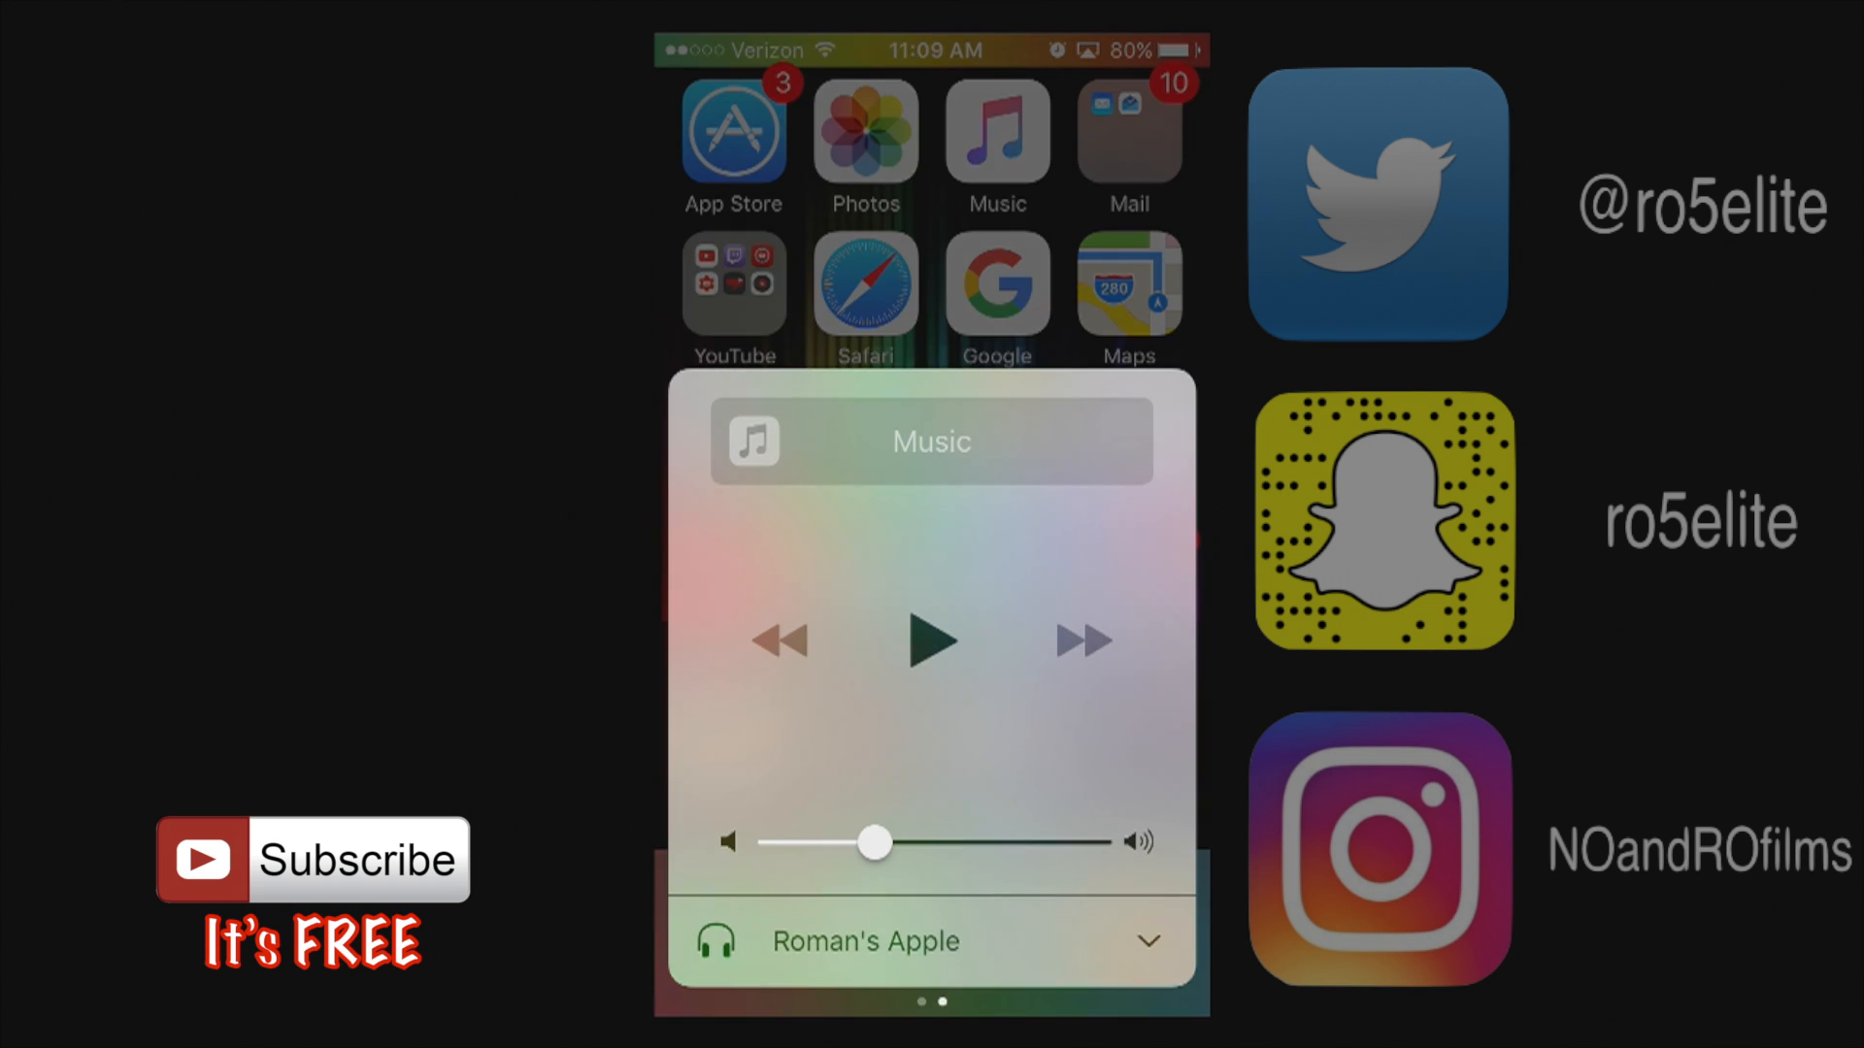